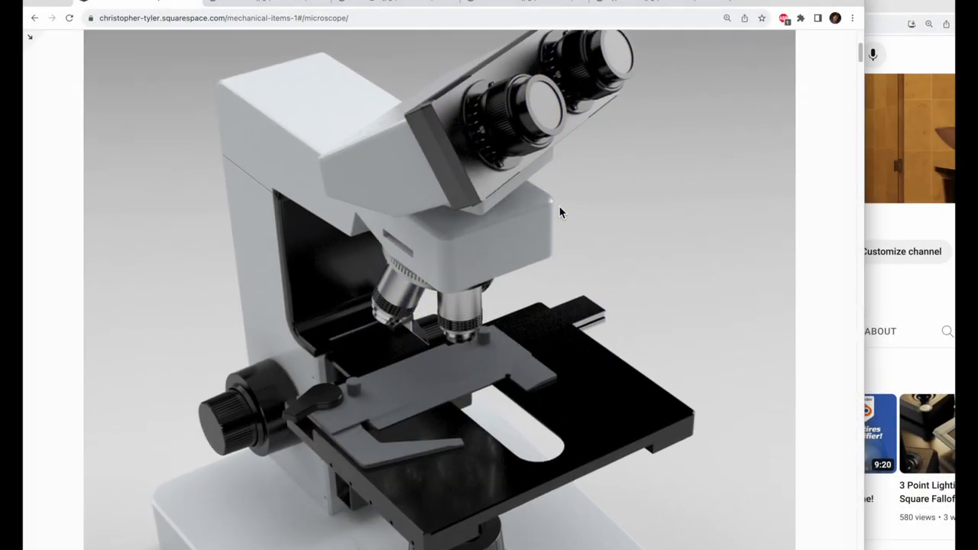
- Scroll the portfolio from the microscope render down to the silver air purifier render
{"action": "scroll", "scroll_direction": "down", "scroll_amount": 3}
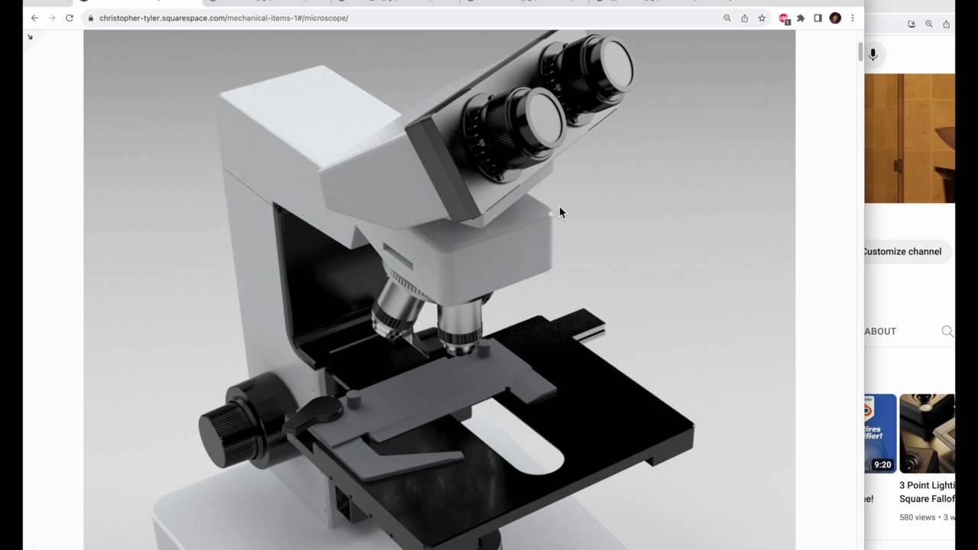
{"action": "mouse_move", "coordinate": [550, 223]}
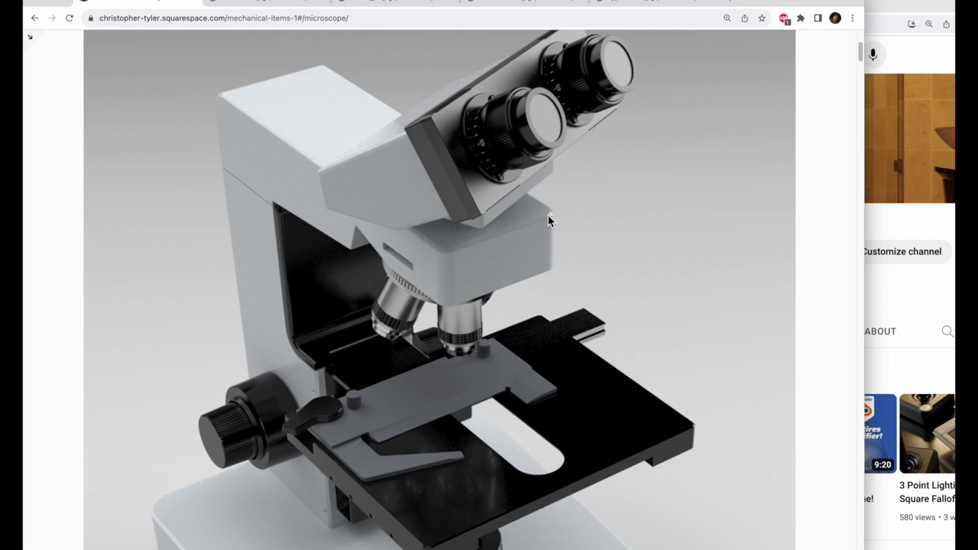
{"action": "scroll", "scroll_direction": "down", "scroll_amount": 3}
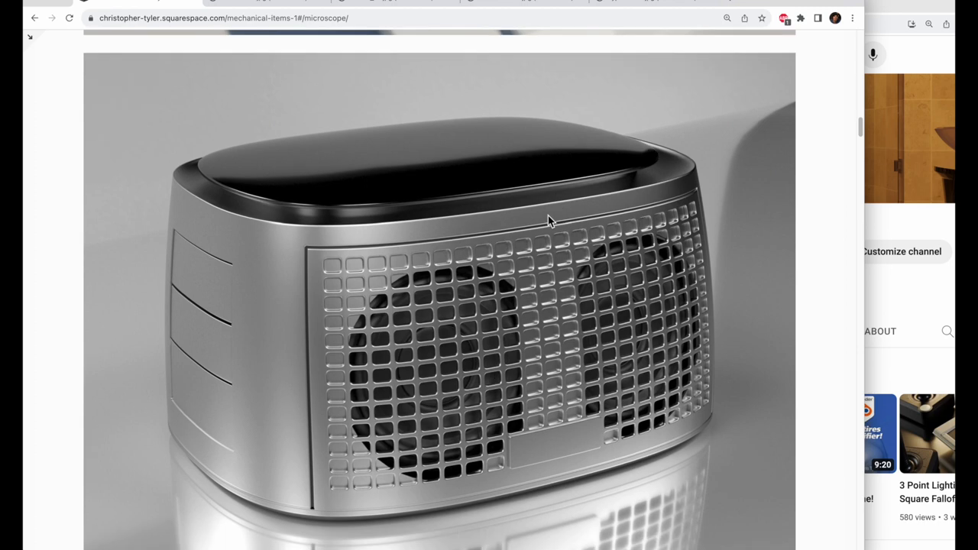
{"action": "scroll", "scroll_direction": "down", "scroll_amount": 3}
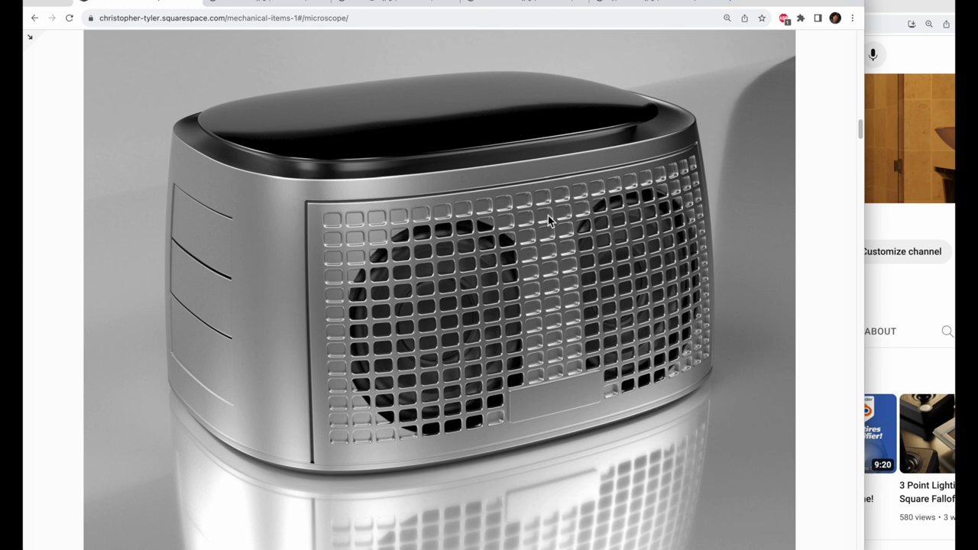
{"action": "mouse_move", "coordinate": [726, 364]}
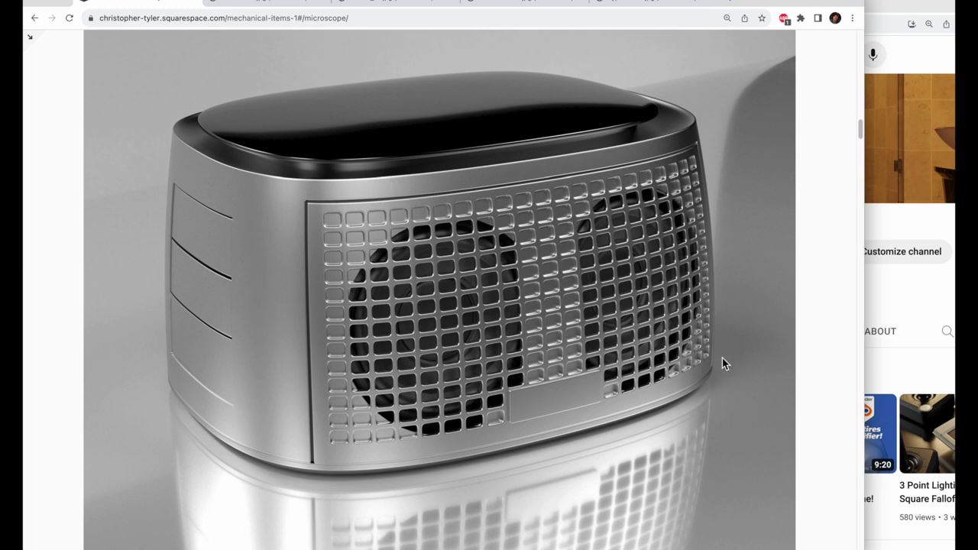
{"action": "mouse_move", "coordinate": [700, 431]}
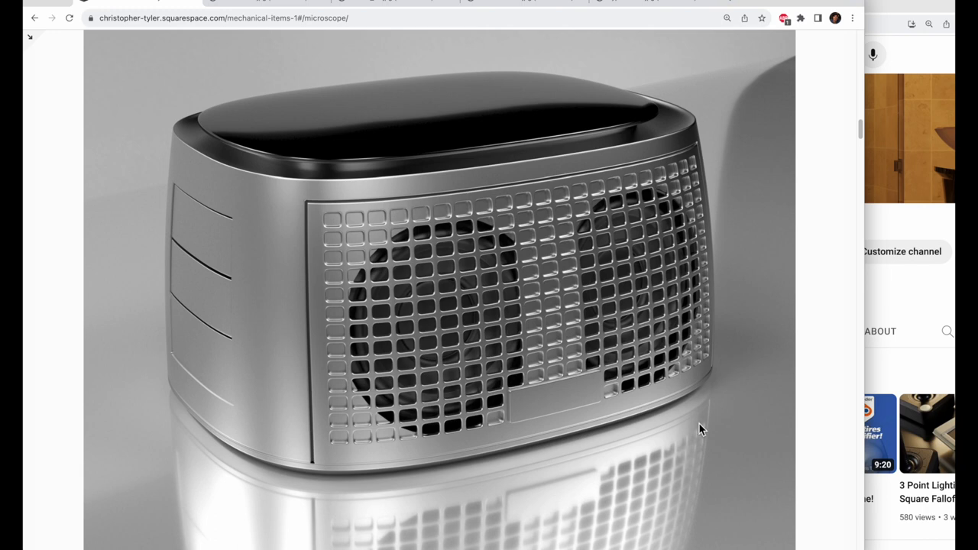
{"action": "mouse_move", "coordinate": [489, 198]}
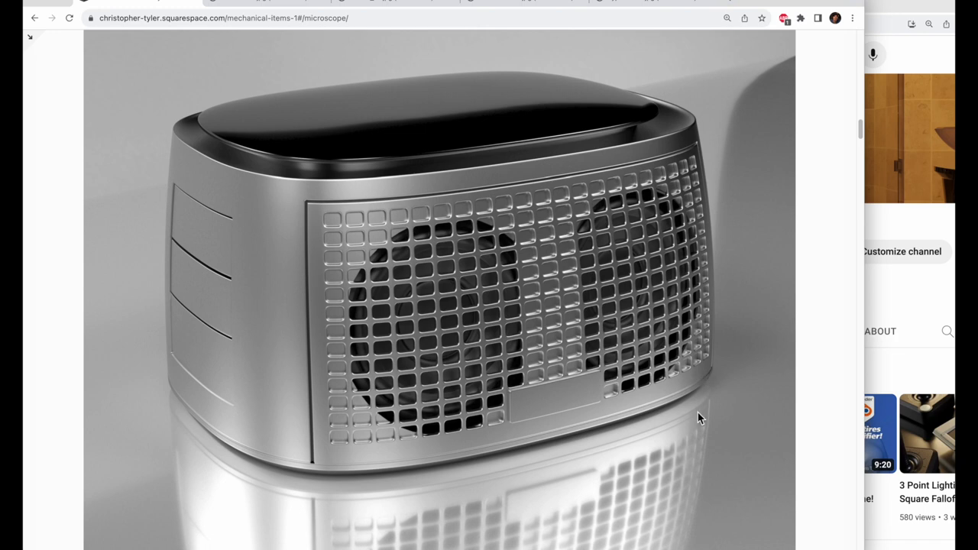
{"action": "mouse_move", "coordinate": [223, 173]}
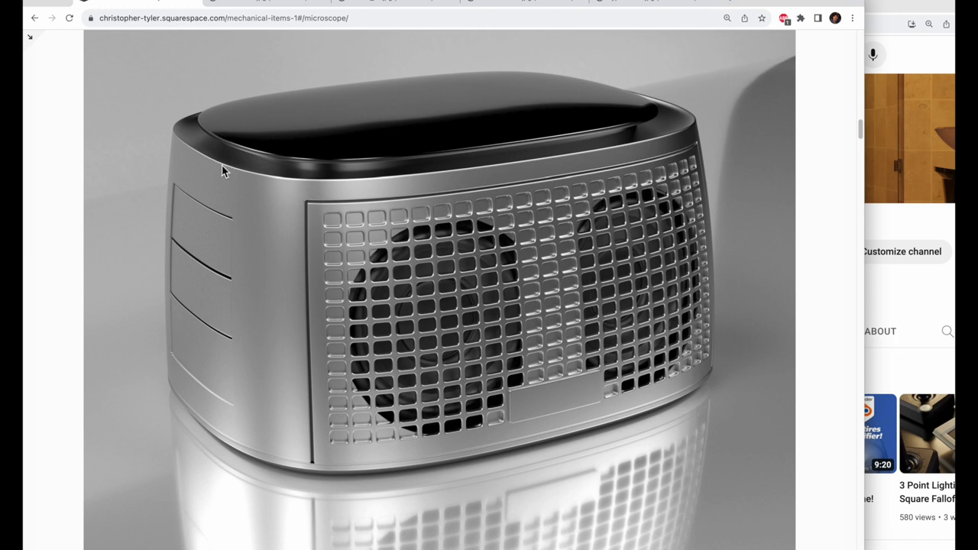
{"action": "mouse_move", "coordinate": [321, 189]}
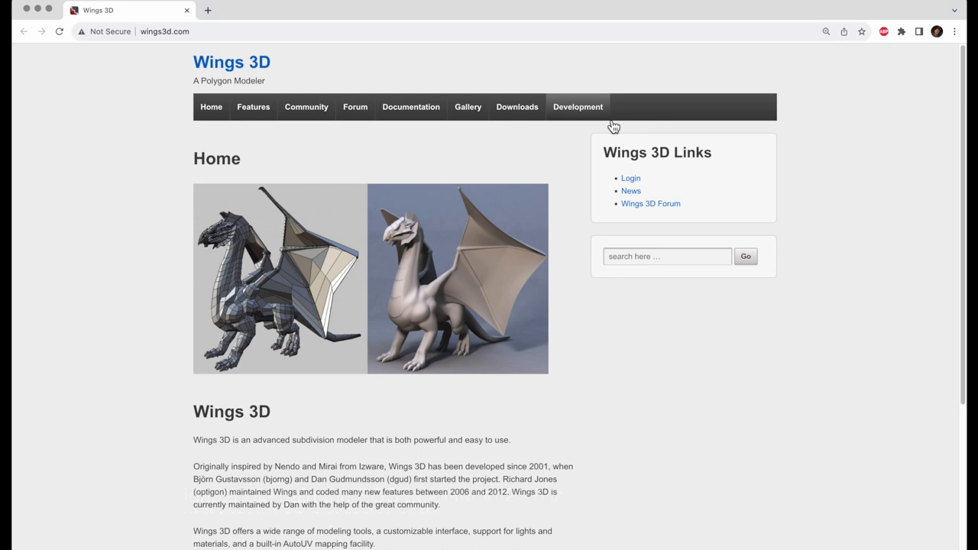
- Scroll through the Wings 3D home page's introduction, Erlang and Winged Edge Data Structure sections
{"action": "scroll", "scroll_direction": "down", "scroll_amount": 3}
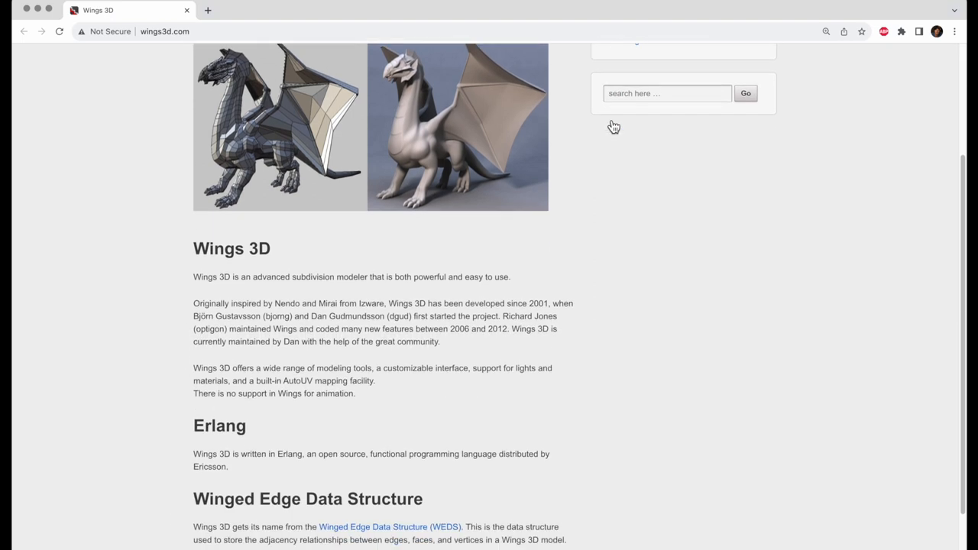
{"action": "scroll", "scroll_direction": "down", "scroll_amount": 3}
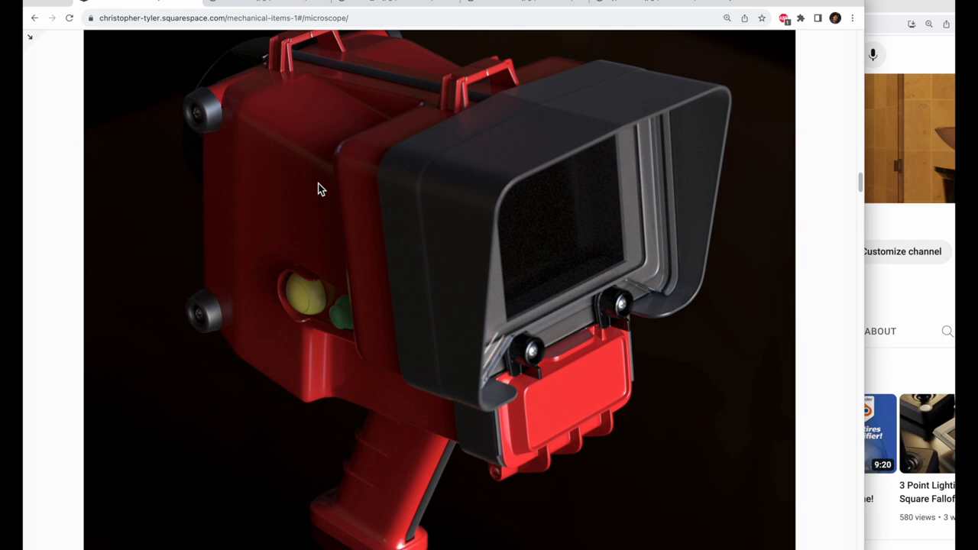
- Scroll past the red handheld device, movie camera and acrylic alarm clock to the white shuttle render
{"action": "scroll", "scroll_direction": "down", "scroll_amount": 3}
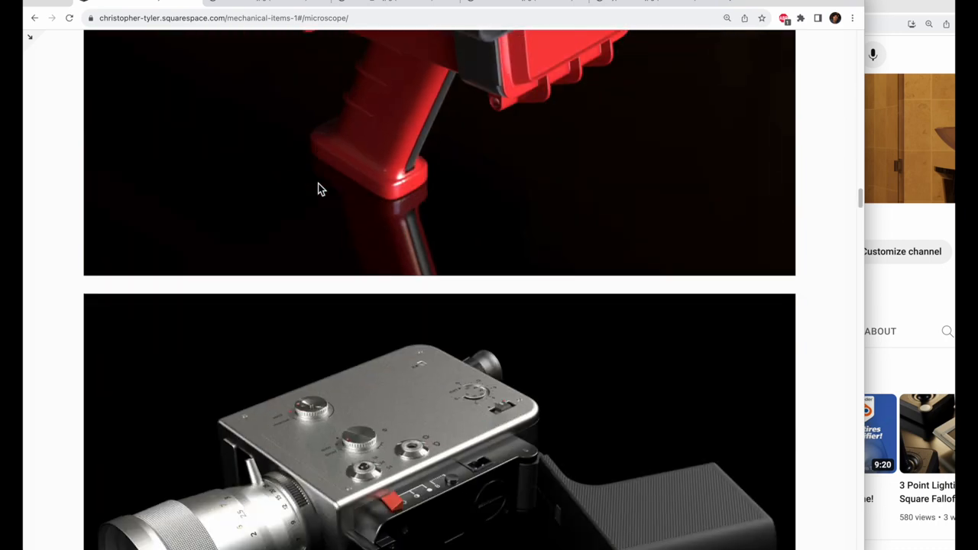
{"action": "scroll", "scroll_direction": "down", "scroll_amount": 3}
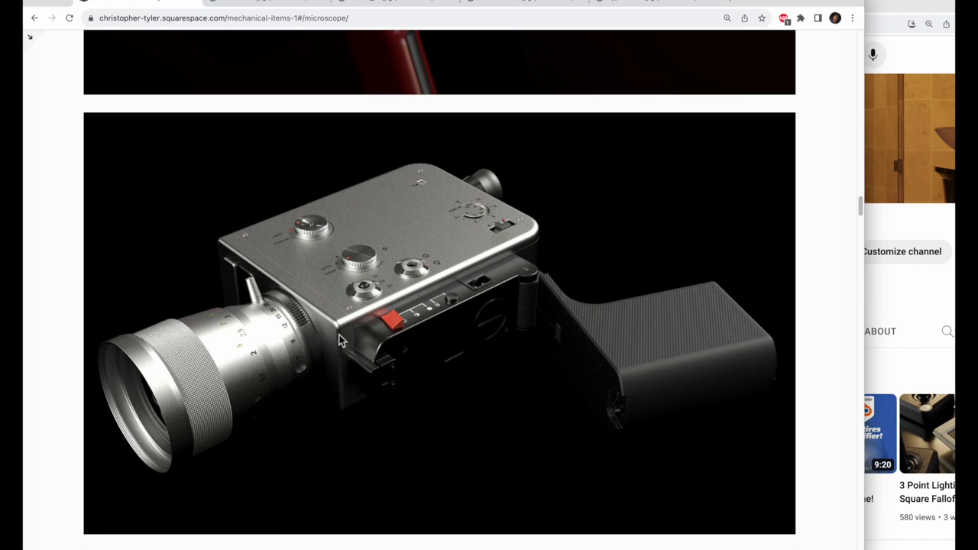
{"action": "scroll", "scroll_direction": "down", "scroll_amount": 3}
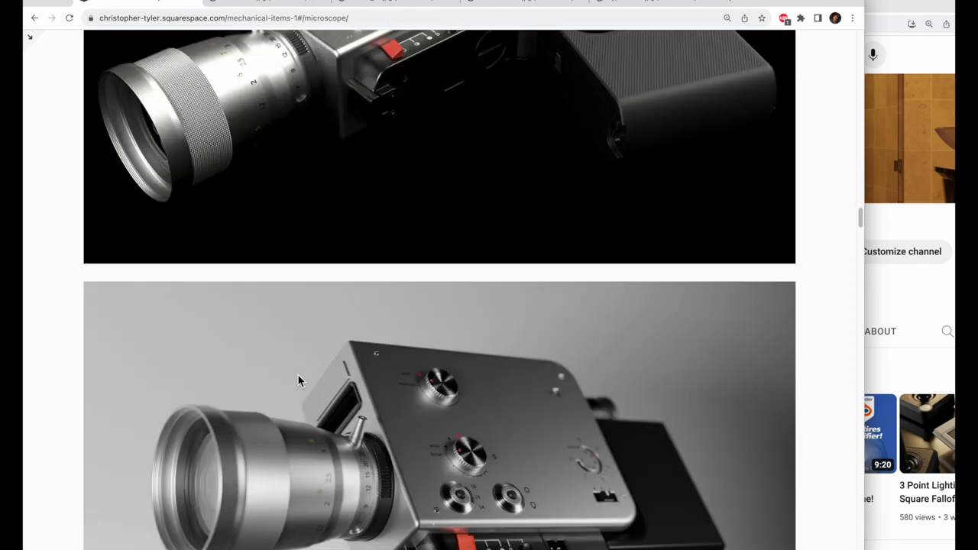
{"action": "scroll", "scroll_direction": "down", "scroll_amount": 3}
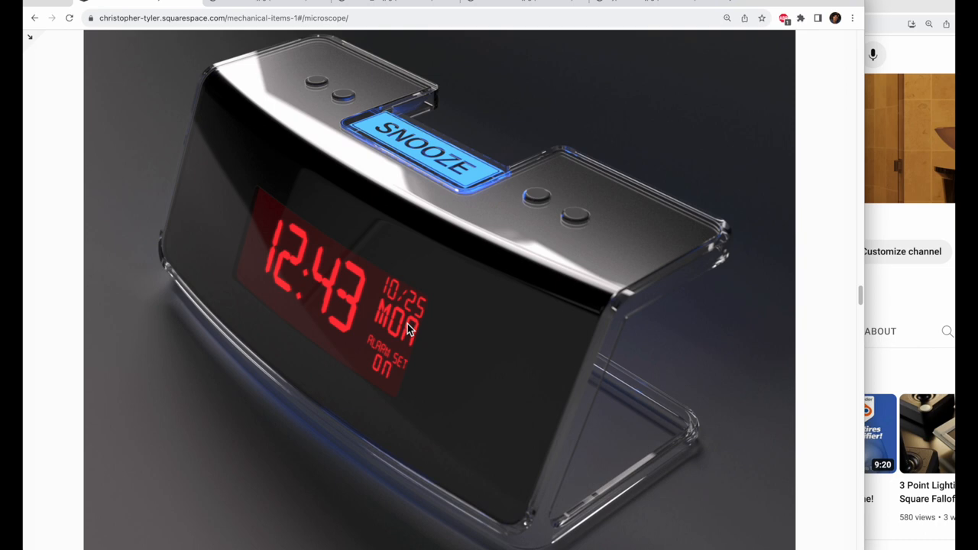
{"action": "scroll", "scroll_direction": "down", "scroll_amount": 3}
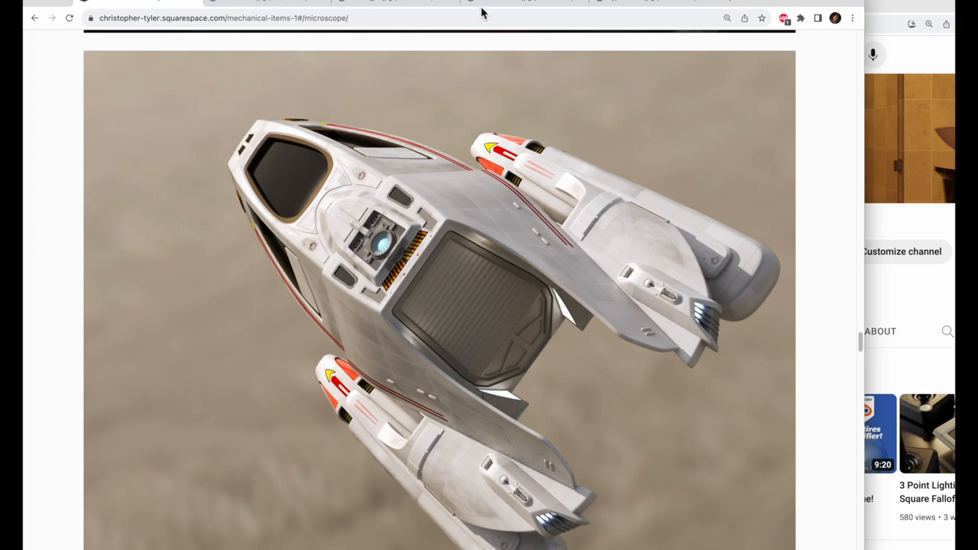
- Select the shuttle's node208 panel in Blender and view the model with solid shading
{"action": "left_click", "coordinate": [440, 306]}
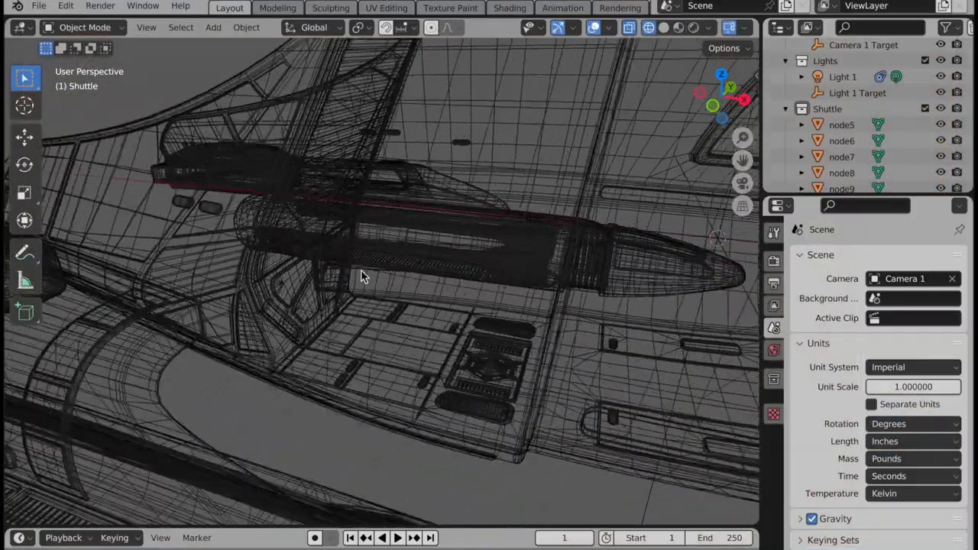
{"action": "left_click", "coordinate": [345, 165]}
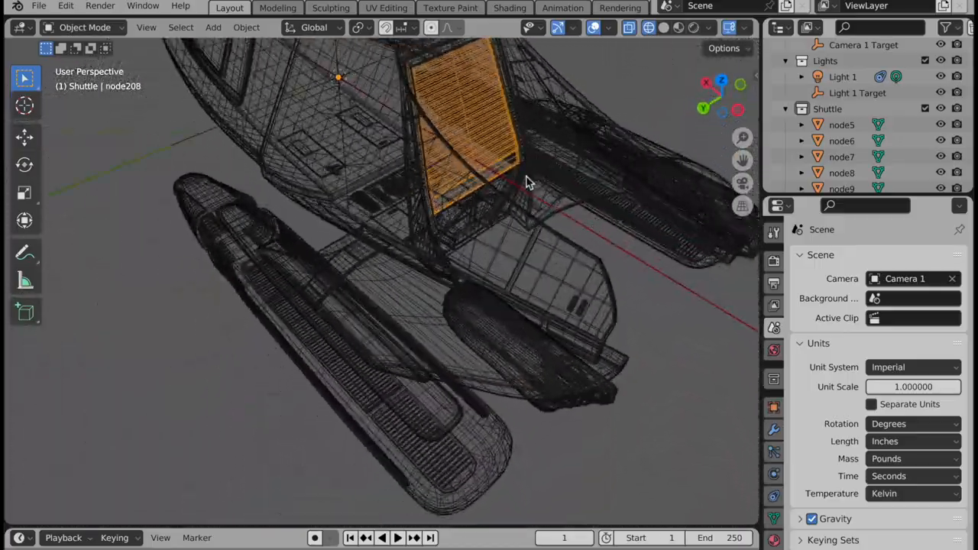
{"action": "left_click", "coordinate": [660, 27]}
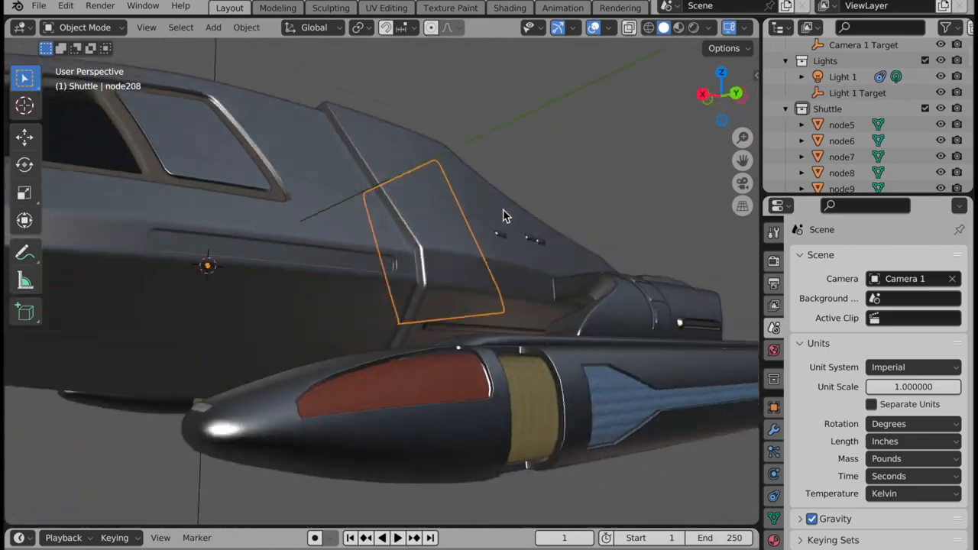
{"action": "left_click_drag", "start_coordinate": [504, 214], "coordinate": [532, 136]}
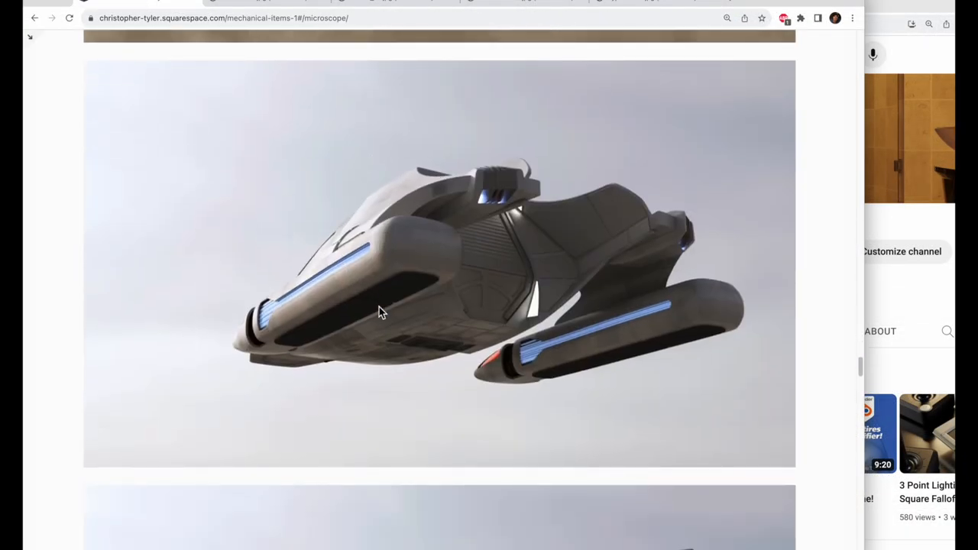
- Scroll past the tennis racket, watch and lit speaker renders
{"action": "scroll", "scroll_direction": "down", "scroll_amount": 3}
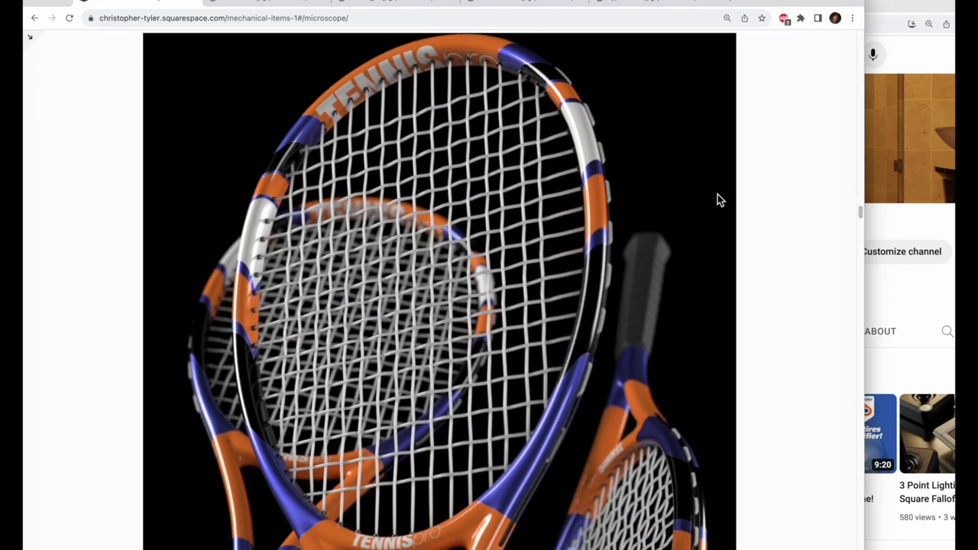
{"action": "scroll", "scroll_direction": "down", "scroll_amount": 3}
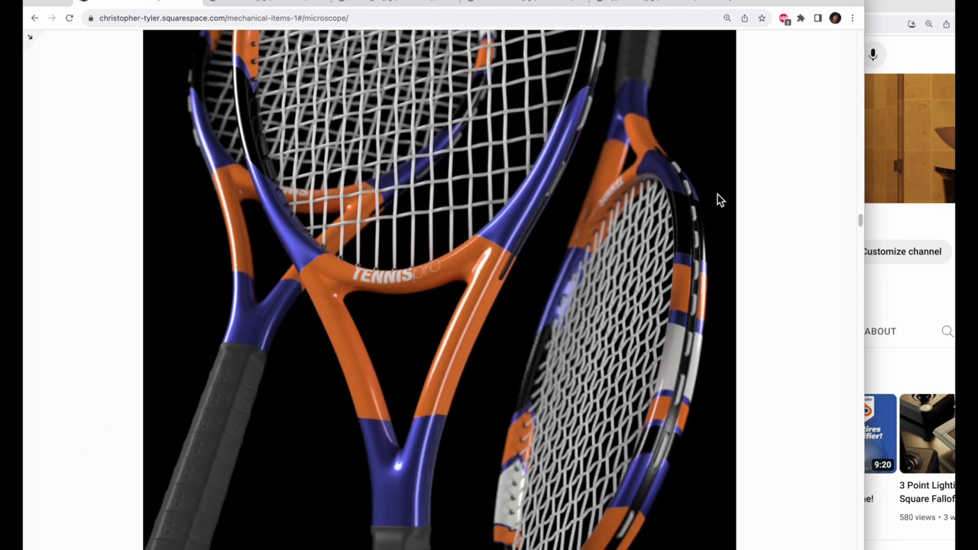
{"action": "scroll", "scroll_direction": "down", "scroll_amount": 3}
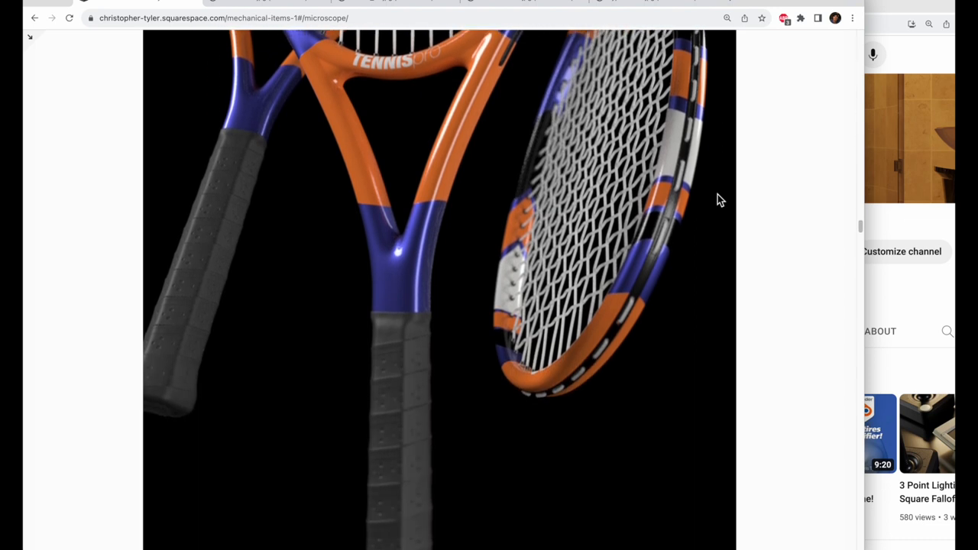
{"action": "scroll", "scroll_direction": "down", "scroll_amount": 3}
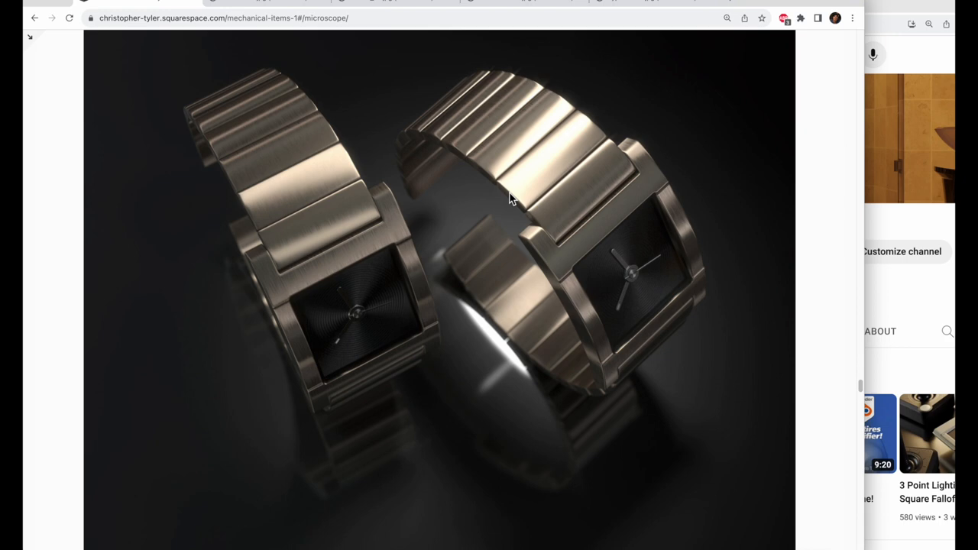
{"action": "mouse_move", "coordinate": [804, 214]}
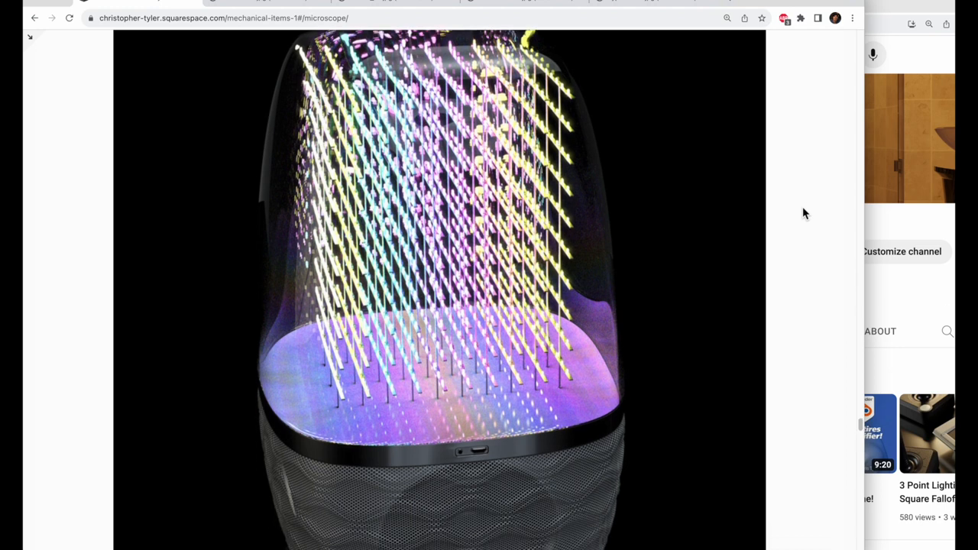
- Scroll past the camera and electric shaver renders to the Atari 800 console with joysticks
{"action": "scroll", "scroll_direction": "down", "scroll_amount": 3}
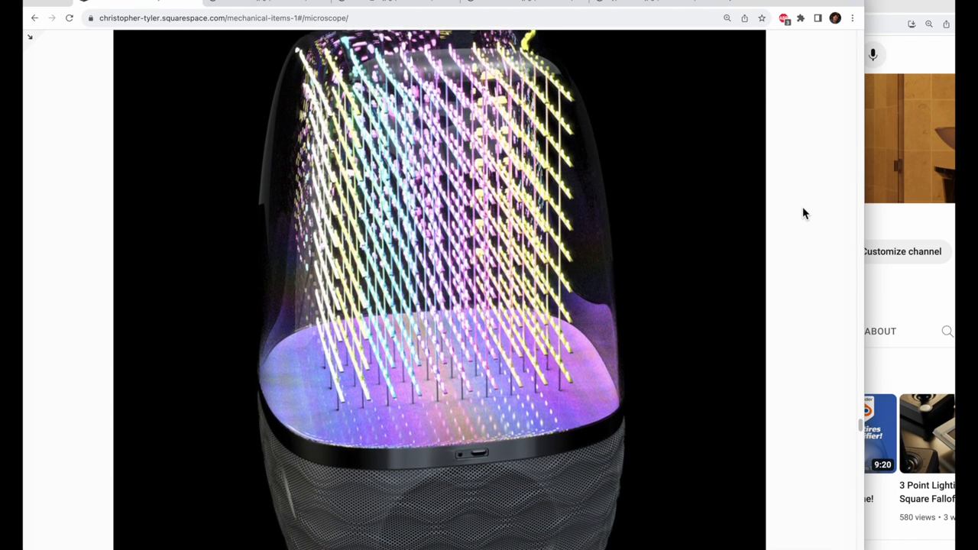
{"action": "scroll", "scroll_direction": "down", "scroll_amount": 3}
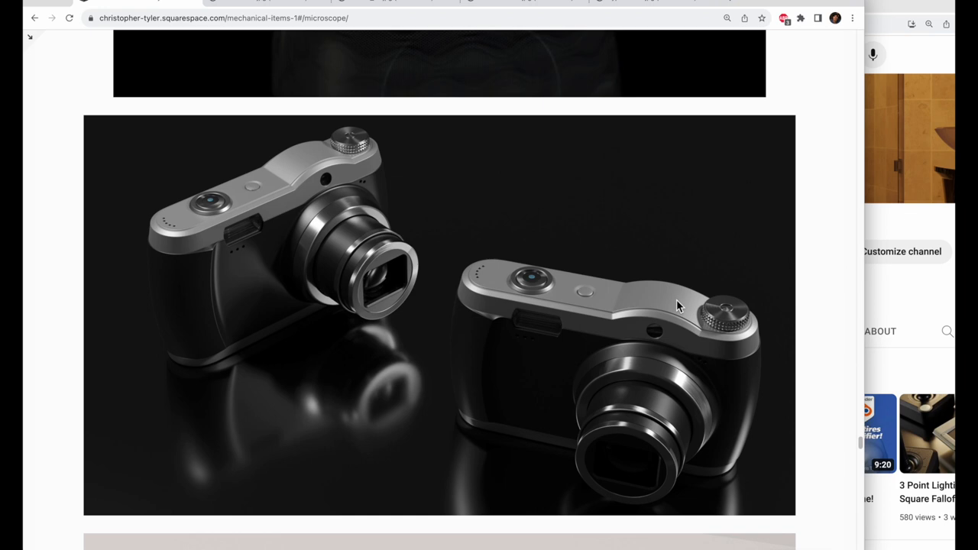
{"action": "scroll", "scroll_direction": "down", "scroll_amount": 3}
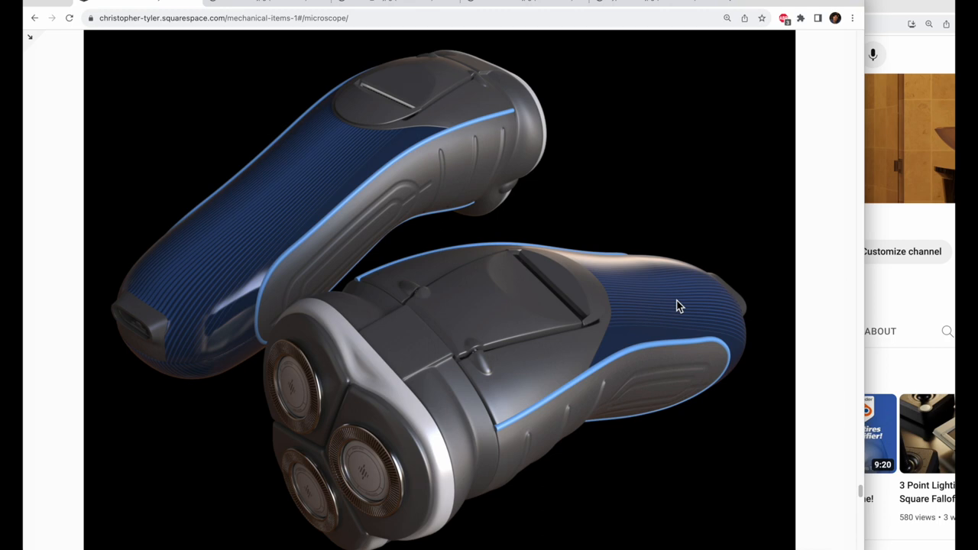
{"action": "scroll", "scroll_direction": "down", "scroll_amount": 3}
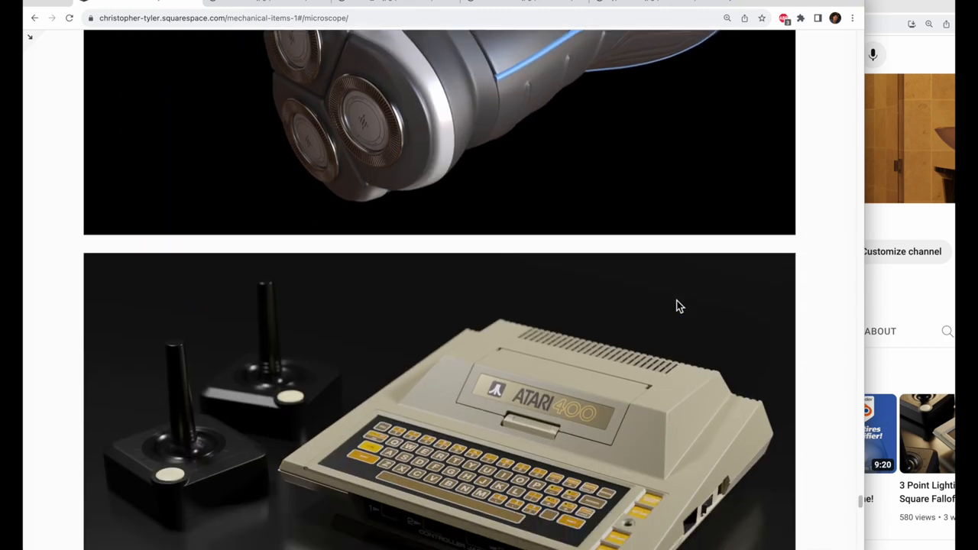
{"action": "scroll", "scroll_direction": "down", "scroll_amount": 3}
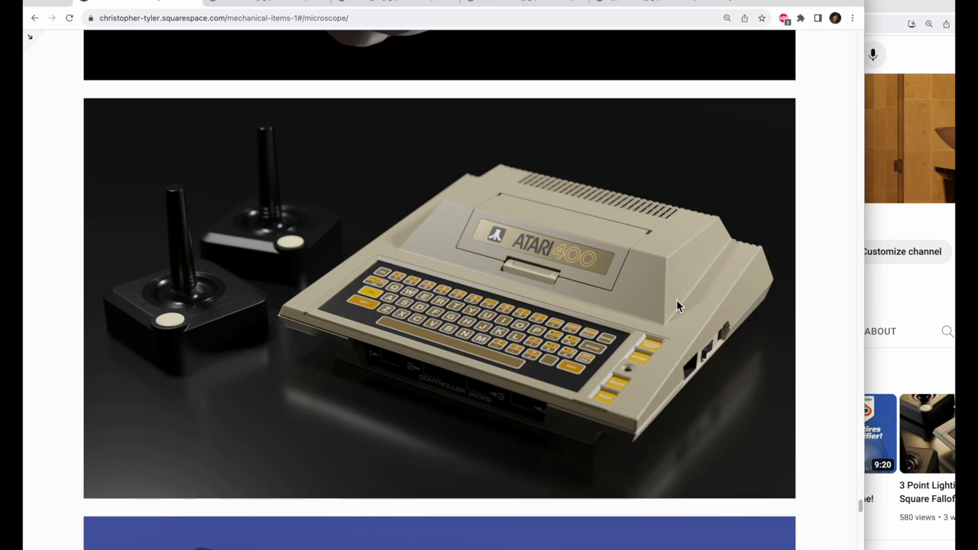
{"action": "mouse_move", "coordinate": [630, 333]}
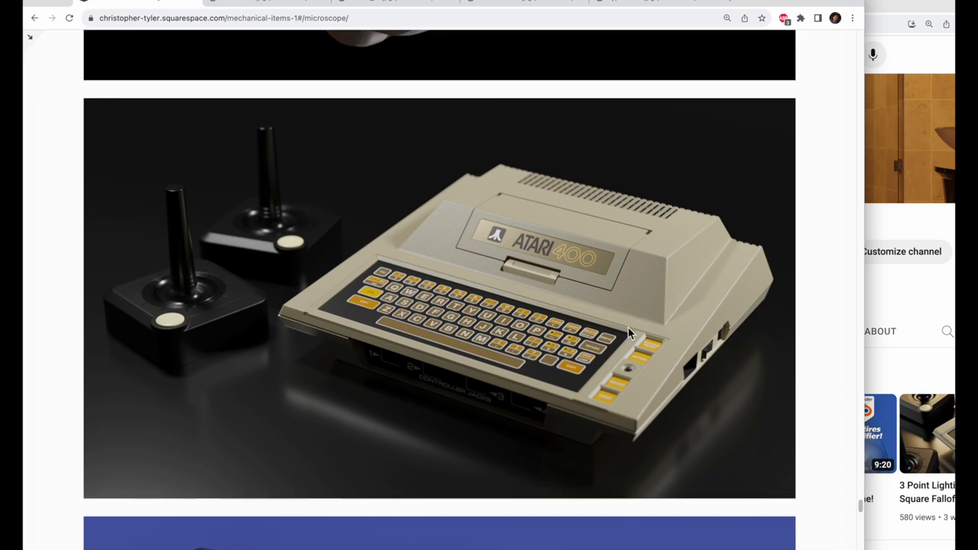
{"action": "mouse_move", "coordinate": [621, 349]}
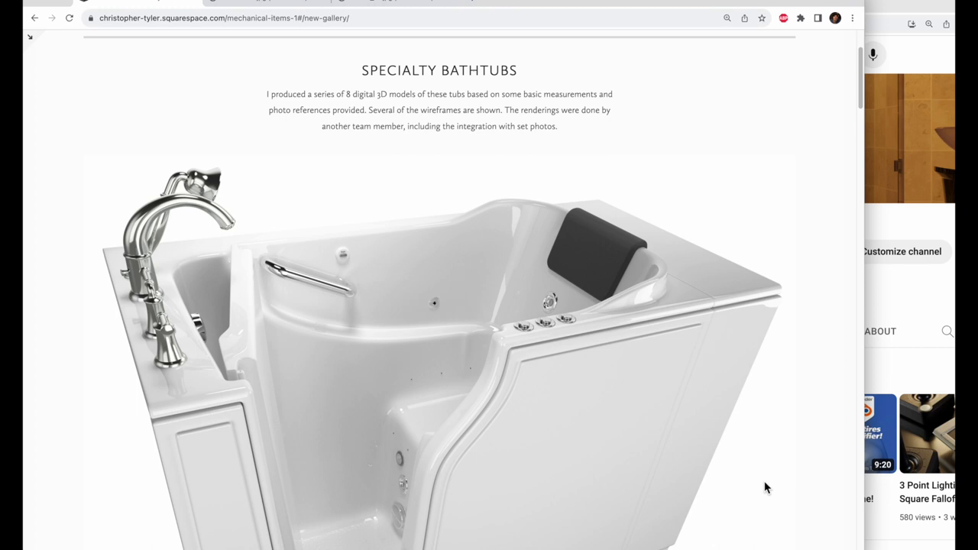
- Scroll into the Specialty Bathtubs gallery to its first white walk-in whirlpool tub render
{"action": "scroll", "scroll_direction": "down", "scroll_amount": 3}
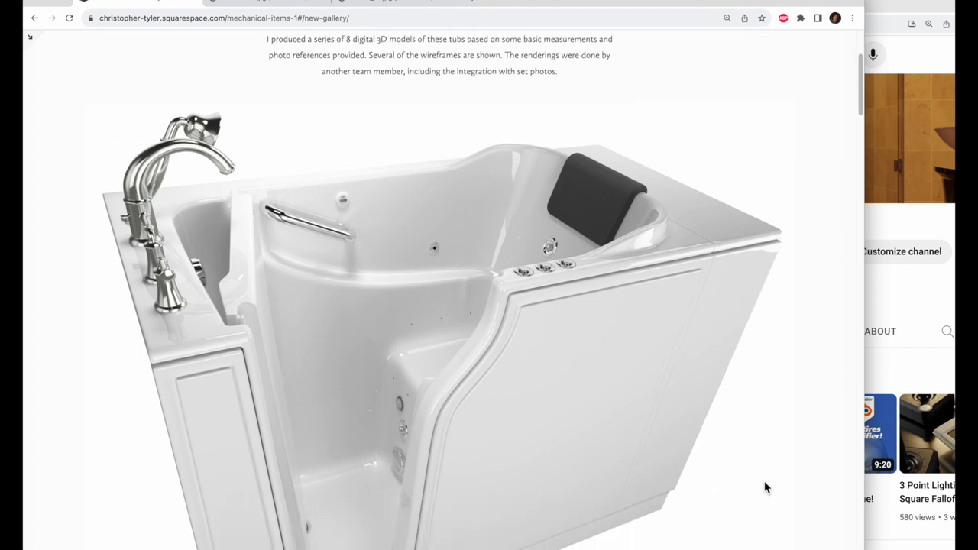
{"action": "scroll", "scroll_direction": "down", "scroll_amount": 3}
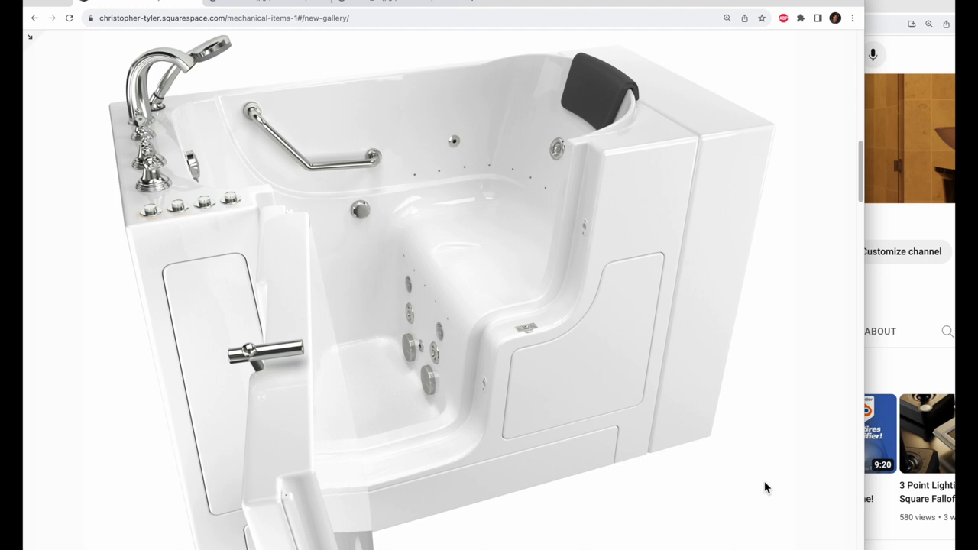
- Scroll through the bathtub gallery past the tiled-corner whirlpool tub
{"action": "scroll", "scroll_direction": "down", "scroll_amount": 3}
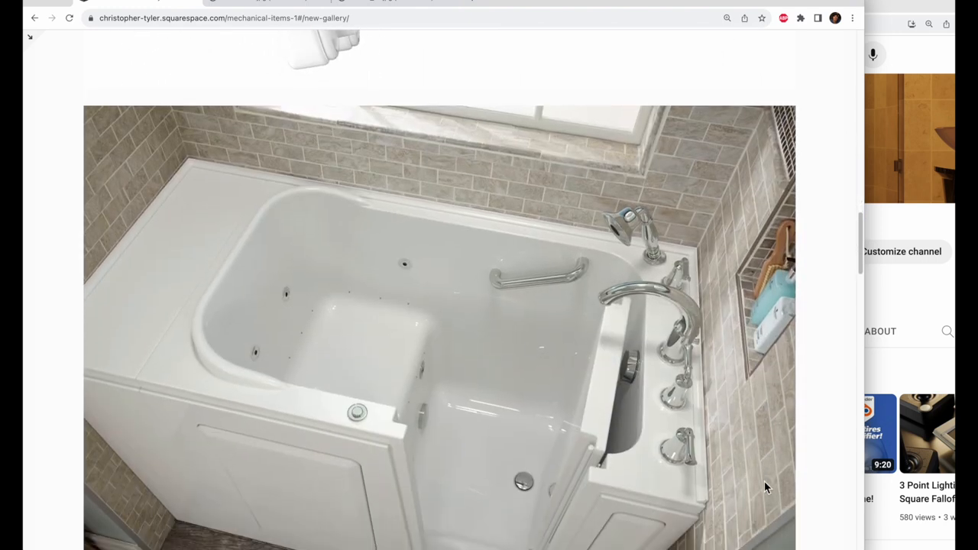
{"action": "scroll", "scroll_direction": "down", "scroll_amount": 3}
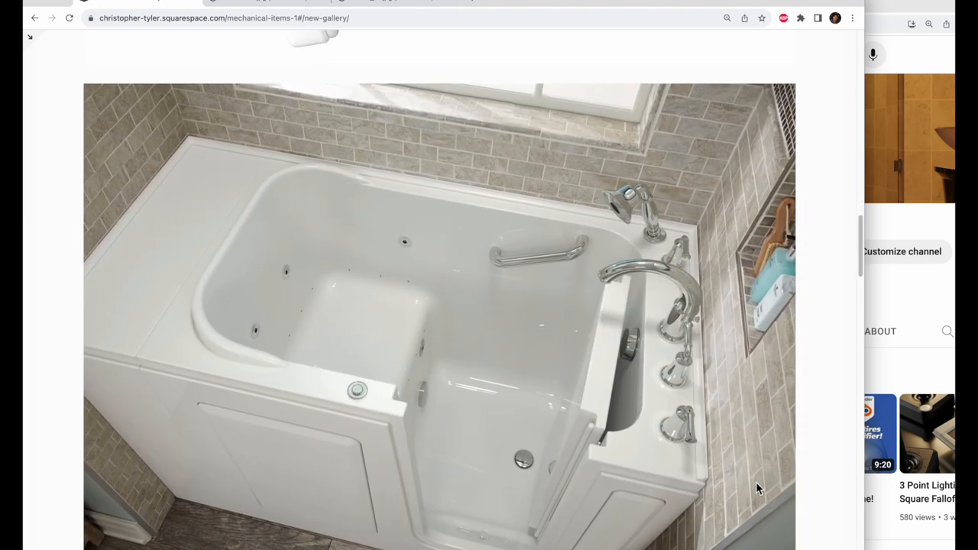
{"action": "mouse_move", "coordinate": [765, 446]}
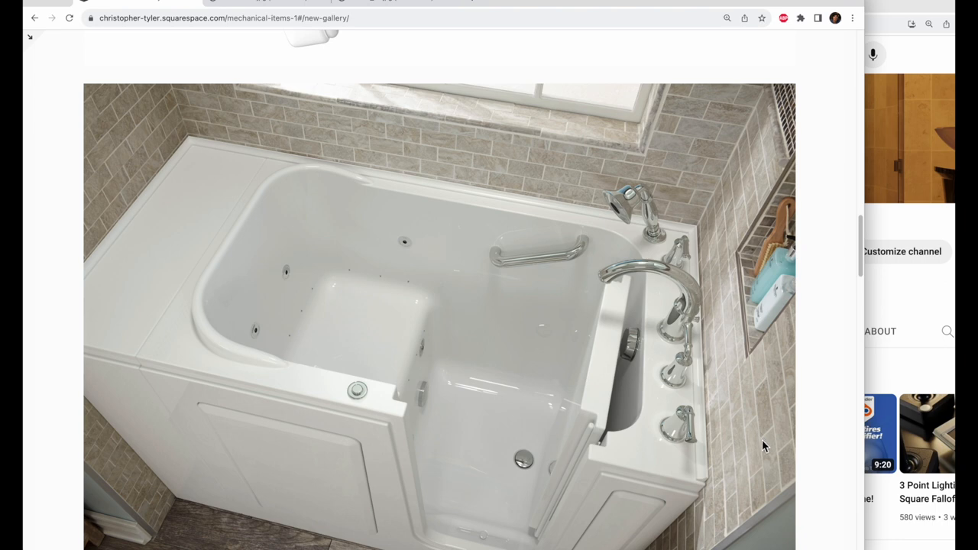
{"action": "scroll", "scroll_direction": "down", "scroll_amount": 3}
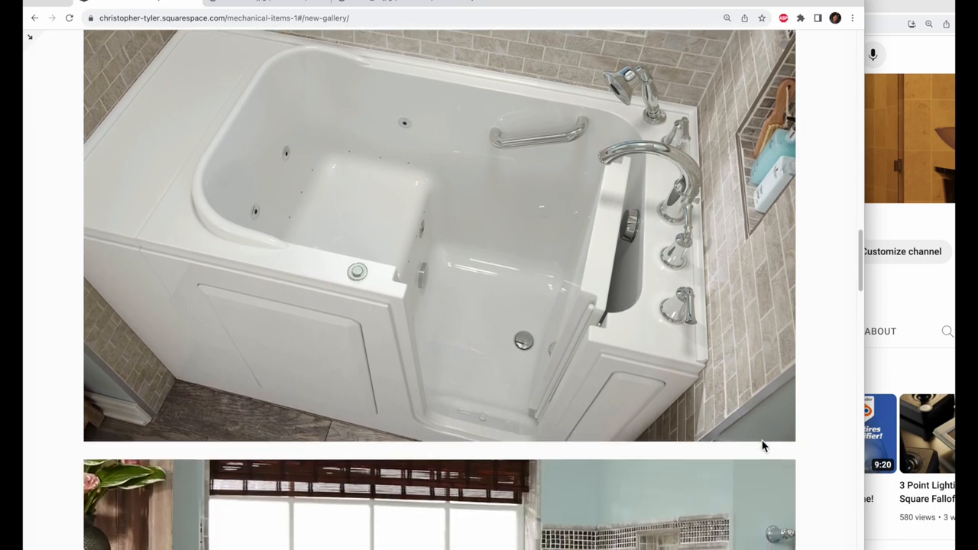
{"action": "scroll", "scroll_direction": "down", "scroll_amount": 3}
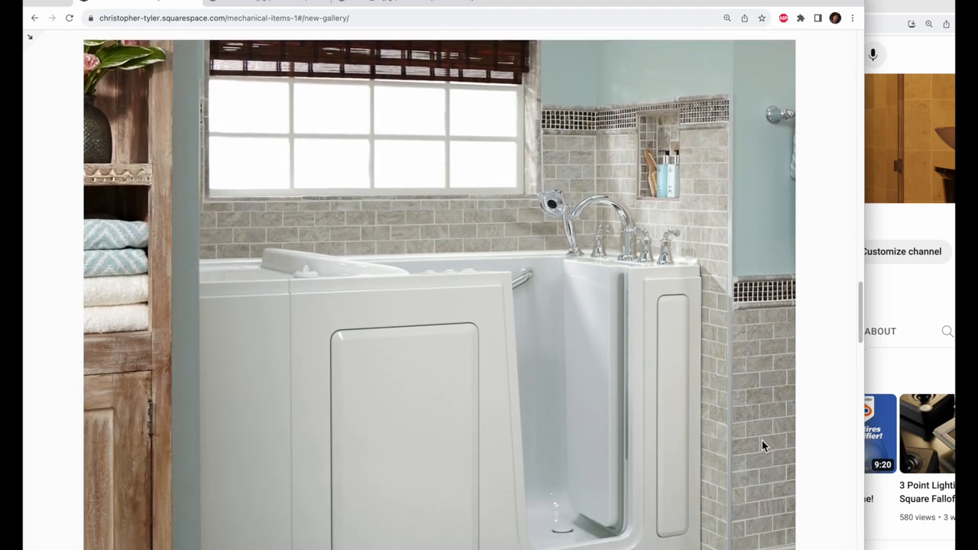
{"action": "scroll", "scroll_direction": "down", "scroll_amount": 3}
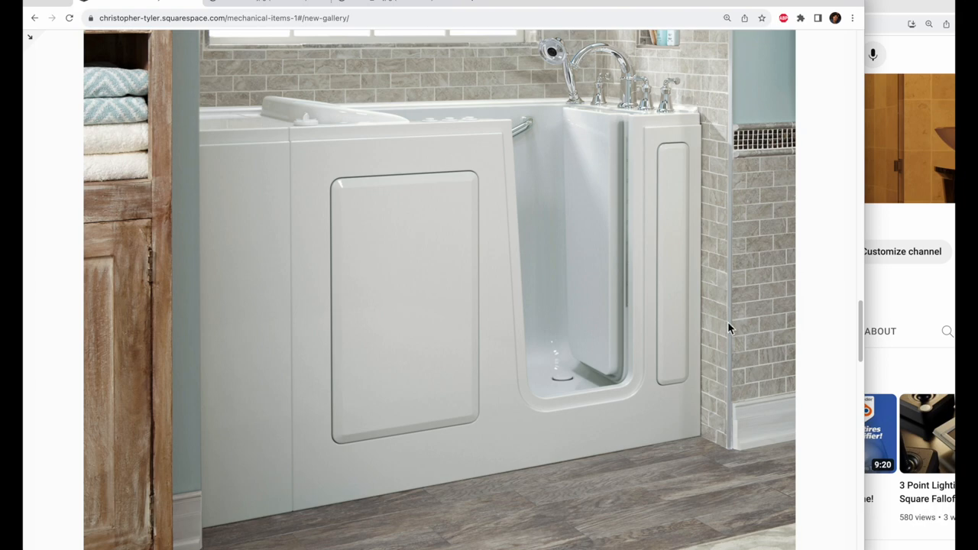
{"action": "mouse_move", "coordinate": [605, 152]}
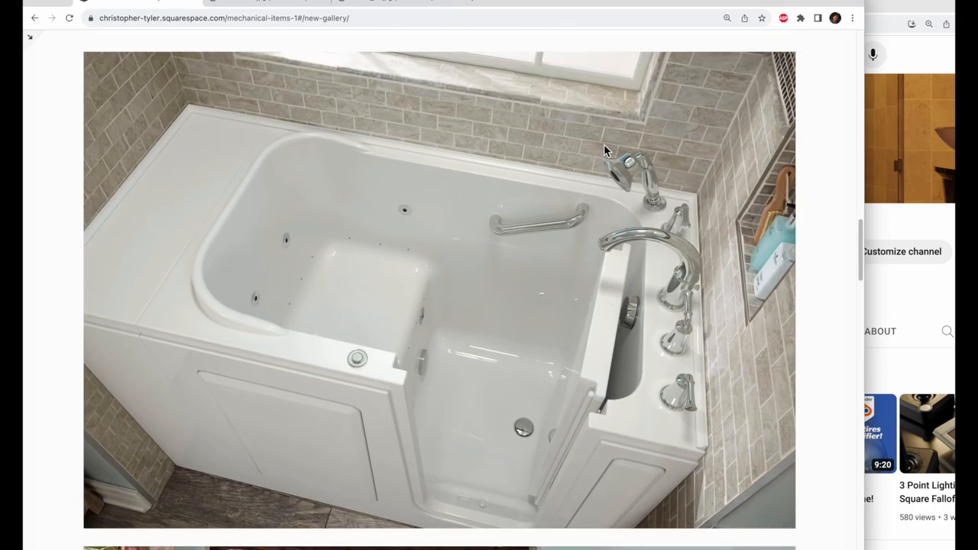
{"action": "mouse_move", "coordinate": [603, 195]}
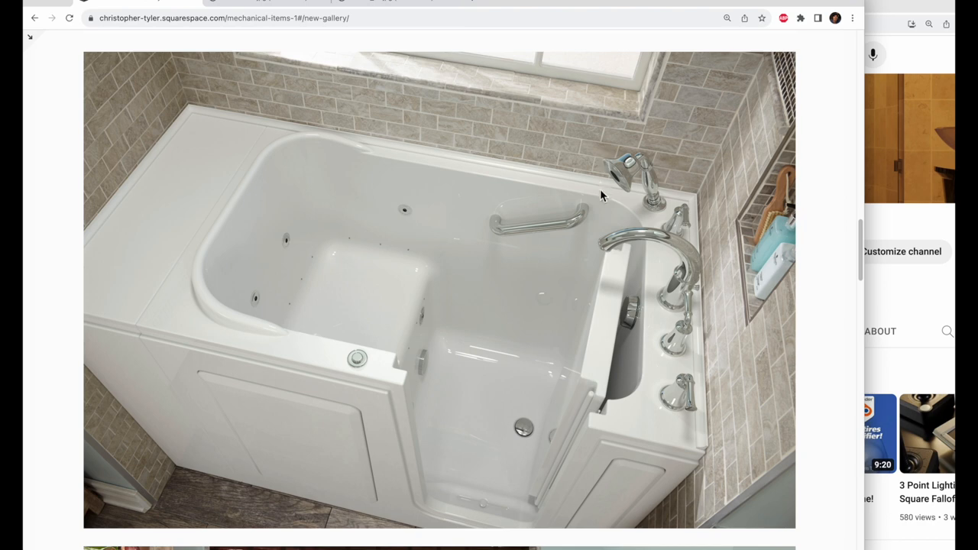
{"action": "mouse_move", "coordinate": [337, 284]}
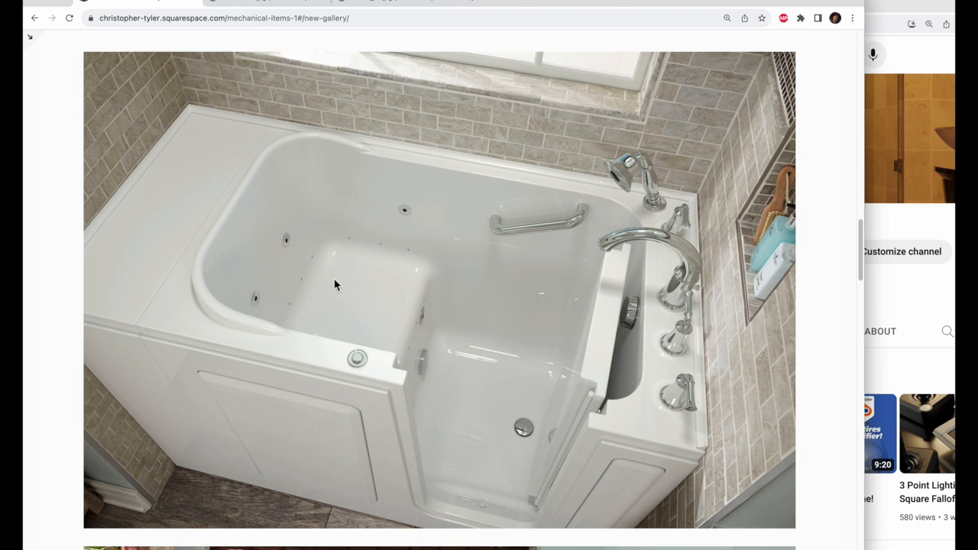
{"action": "mouse_move", "coordinate": [551, 216]}
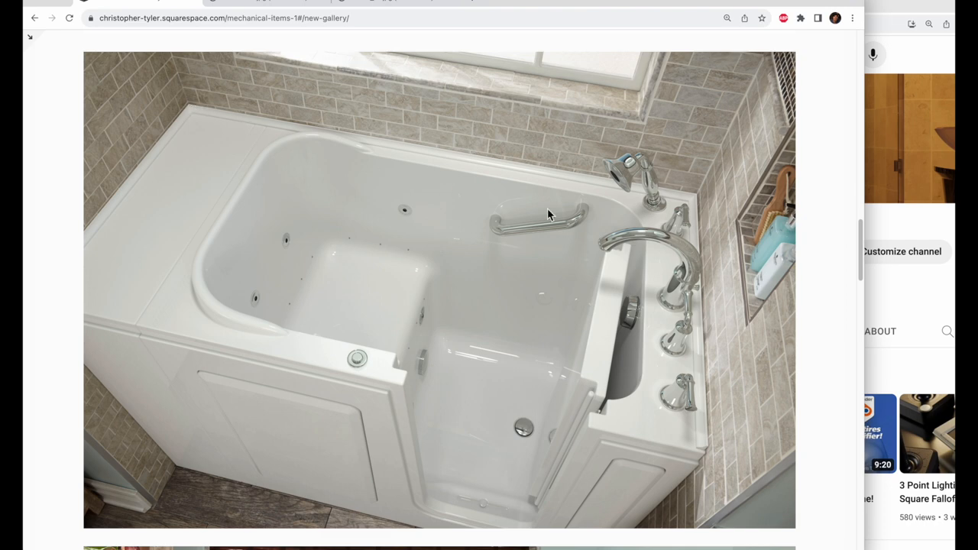
{"action": "mouse_move", "coordinate": [697, 443]}
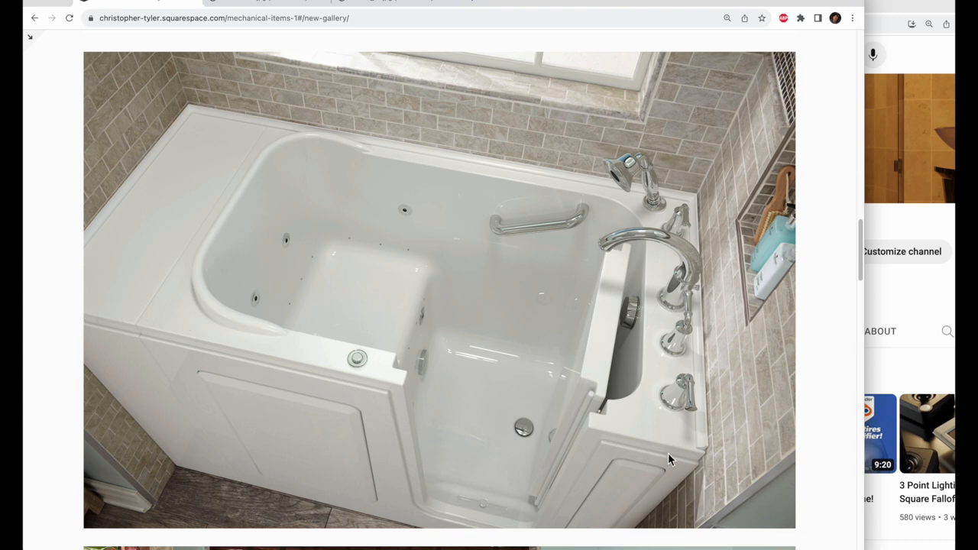
- Scroll on to the front view of the second walk-in tub beside the window
{"action": "scroll", "scroll_direction": "down", "scroll_amount": 3}
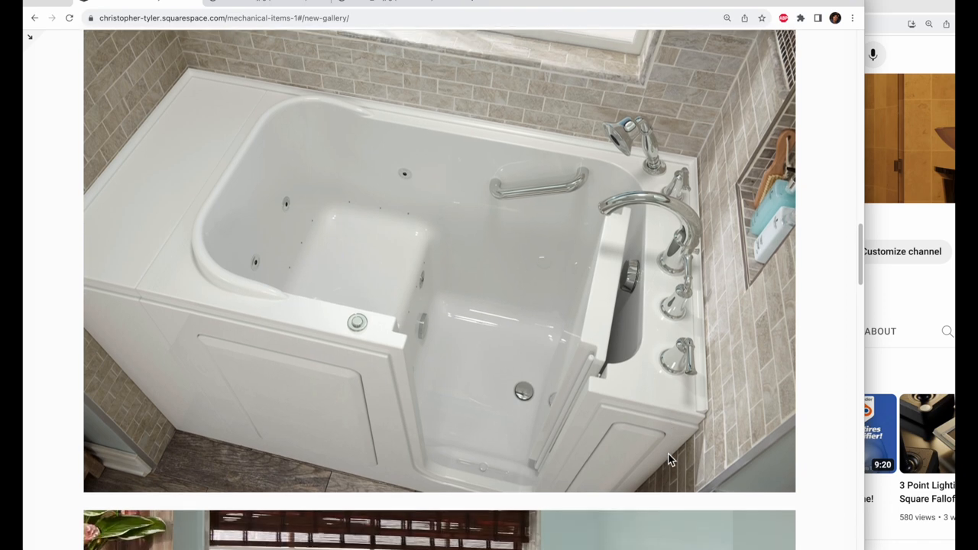
{"action": "scroll", "scroll_direction": "down", "scroll_amount": 3}
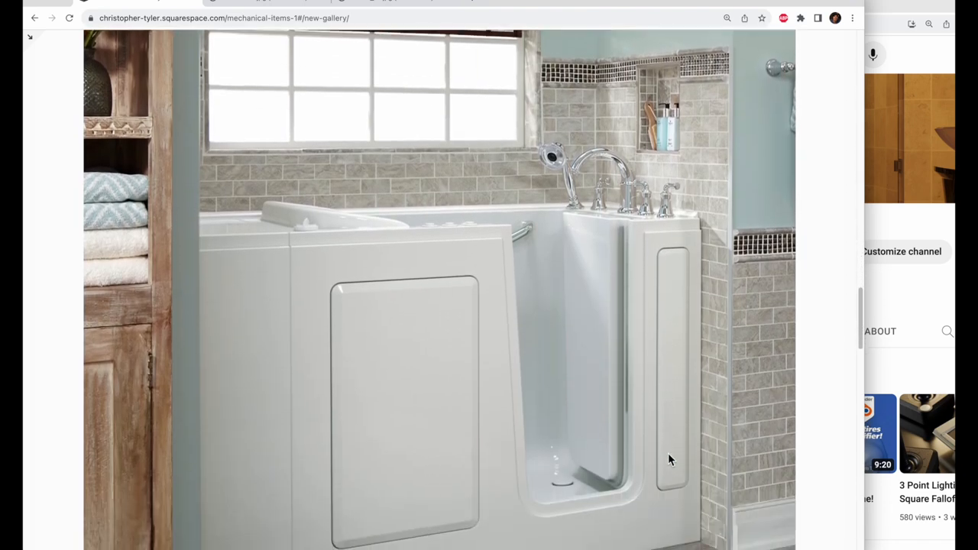
{"action": "scroll", "scroll_direction": "down", "scroll_amount": 3}
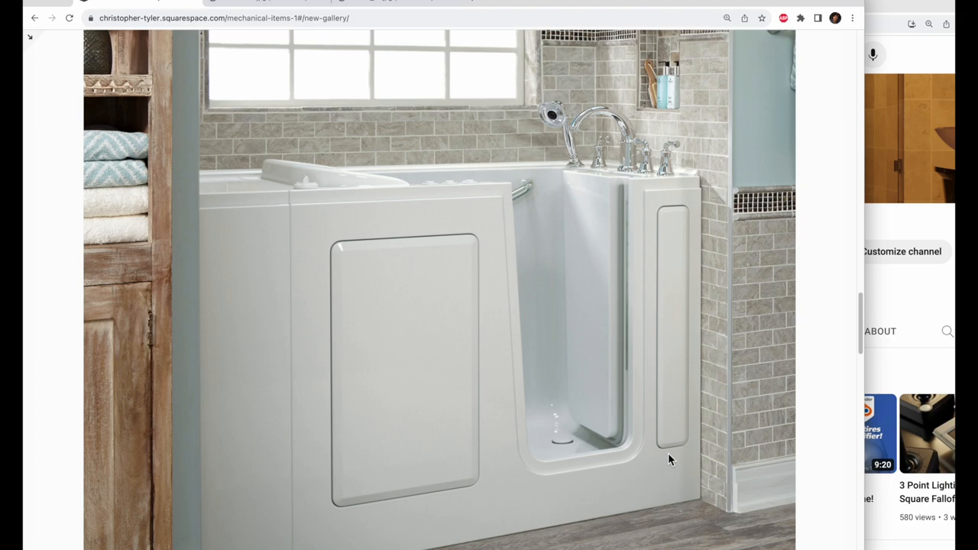
- Scroll past the walk-in tub wireframe model render
{"action": "scroll", "scroll_direction": "down", "scroll_amount": 3}
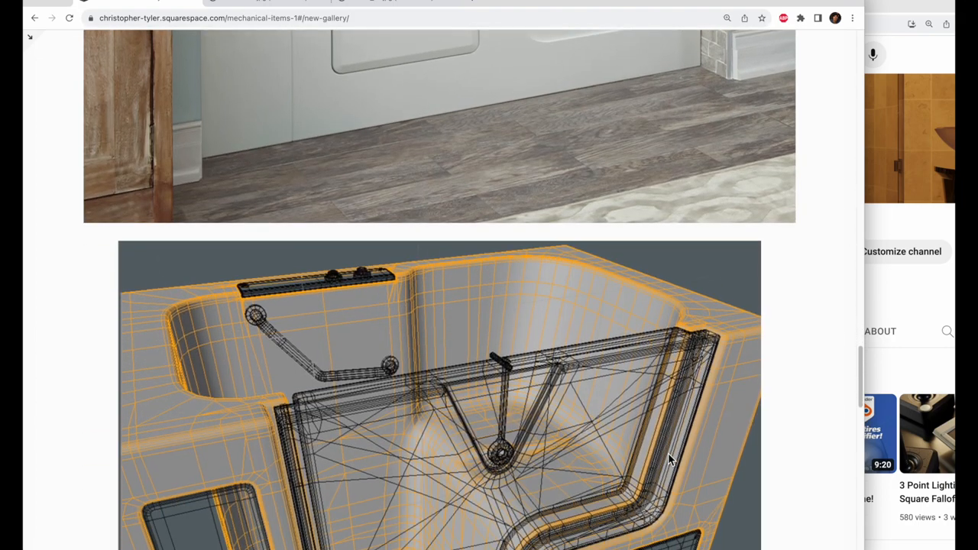
{"action": "scroll", "scroll_direction": "down", "scroll_amount": 3}
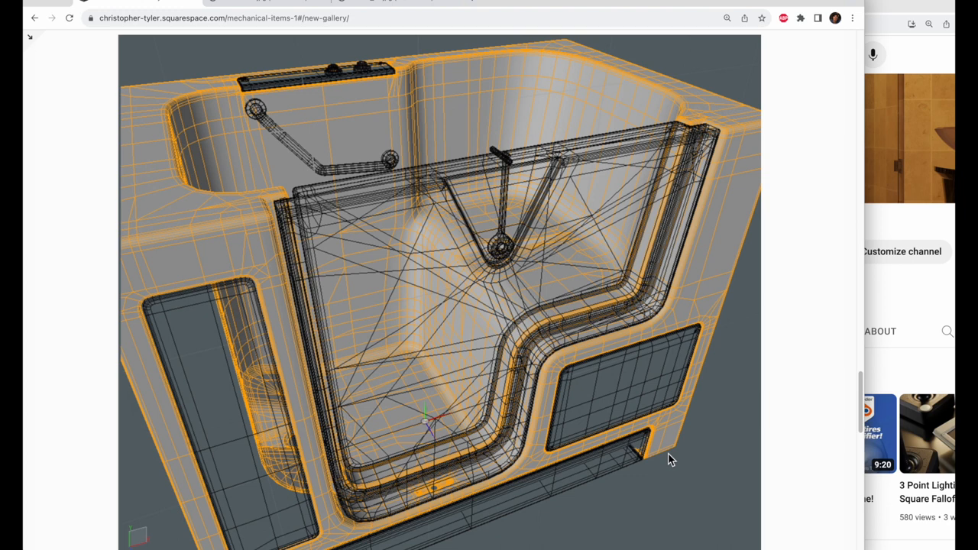
{"action": "mouse_move", "coordinate": [246, 289]}
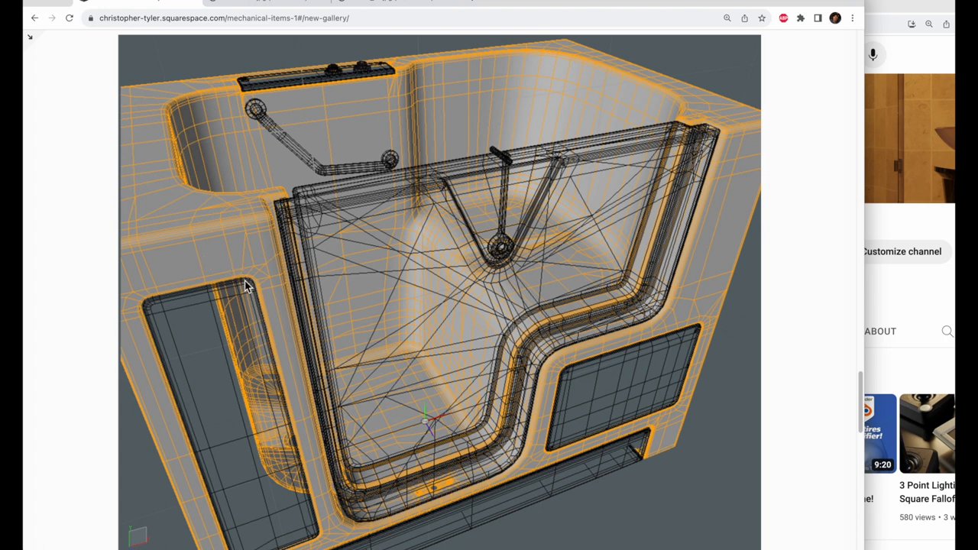
{"action": "mouse_move", "coordinate": [244, 247]}
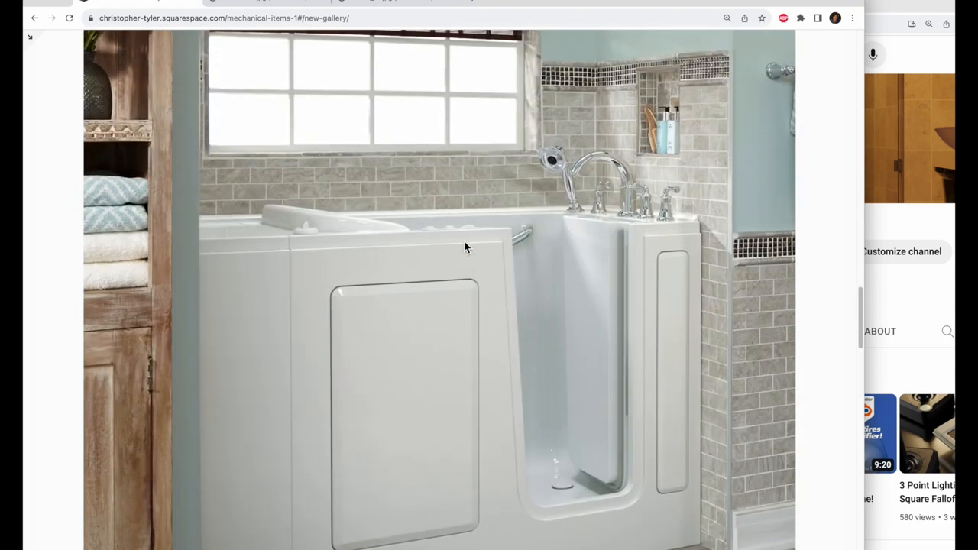
{"action": "scroll", "scroll_direction": "down", "scroll_amount": 3}
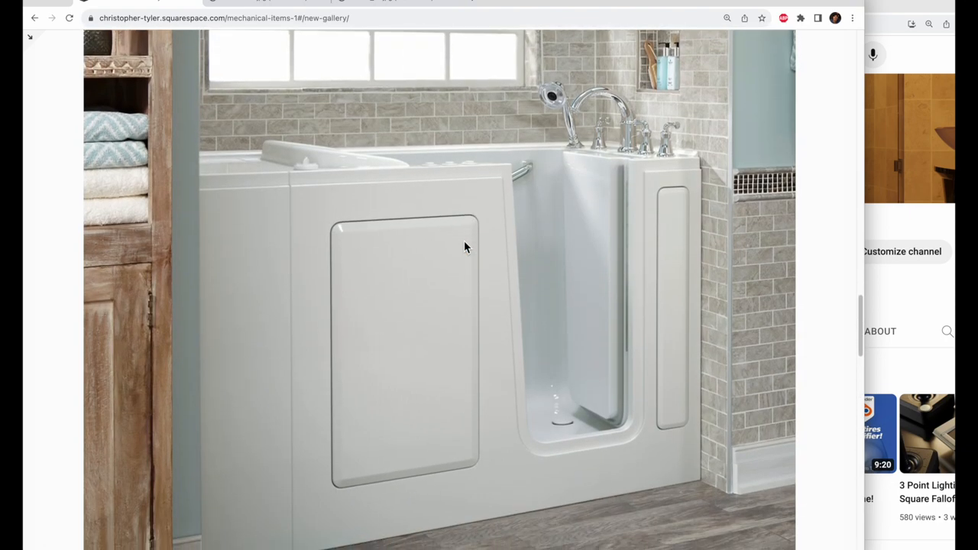
{"action": "scroll", "scroll_direction": "down", "scroll_amount": 3}
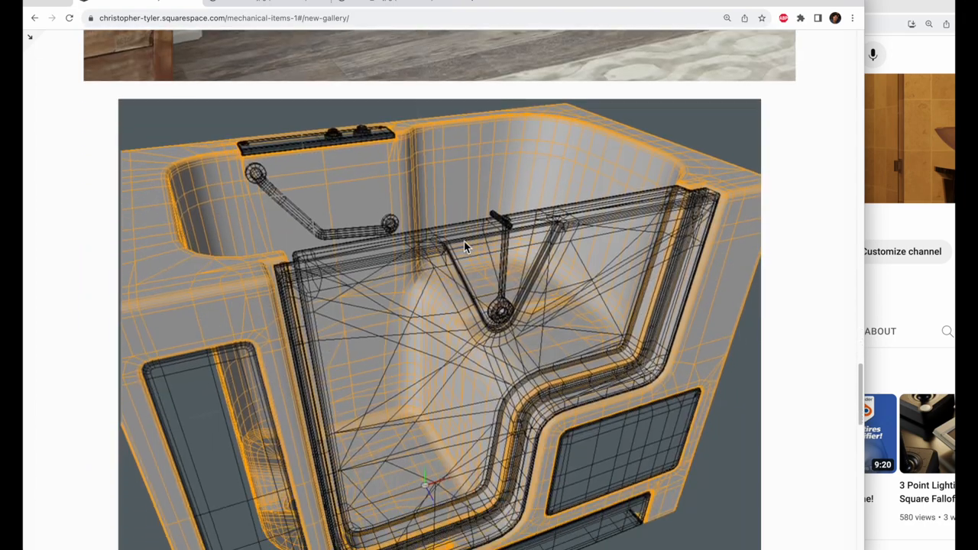
- Scroll on to the photo of the real finished walk-in tub
{"action": "scroll", "scroll_direction": "down", "scroll_amount": 3}
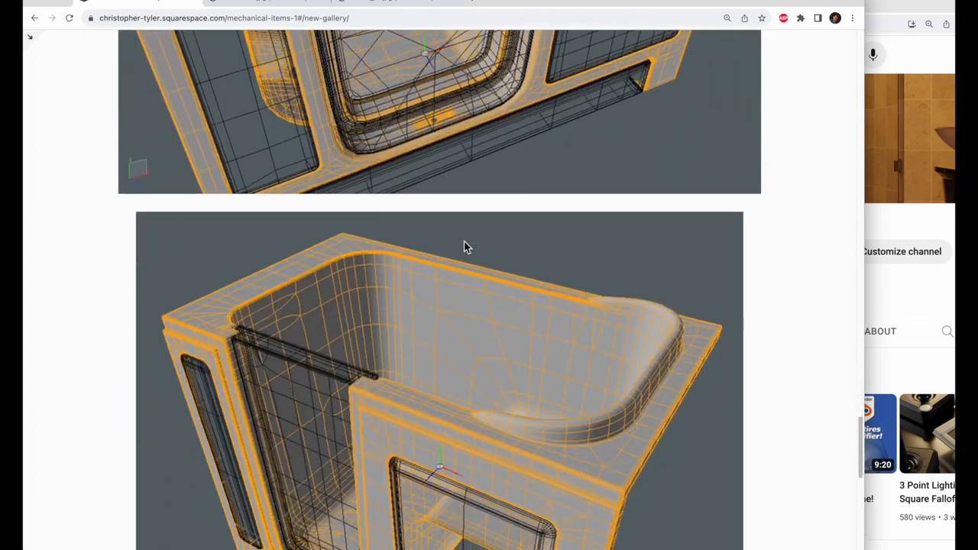
{"action": "scroll", "scroll_direction": "down", "scroll_amount": 3}
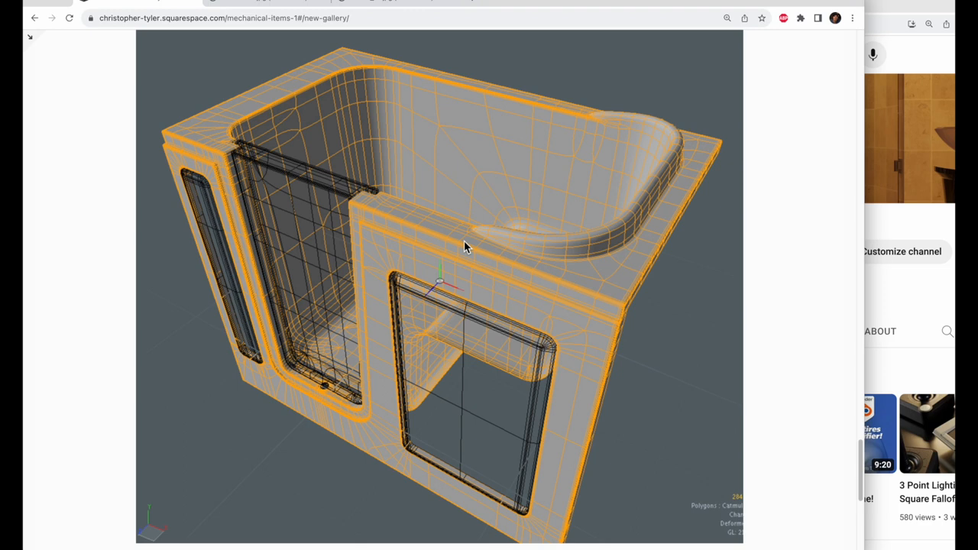
{"action": "scroll", "scroll_direction": "down", "scroll_amount": 3}
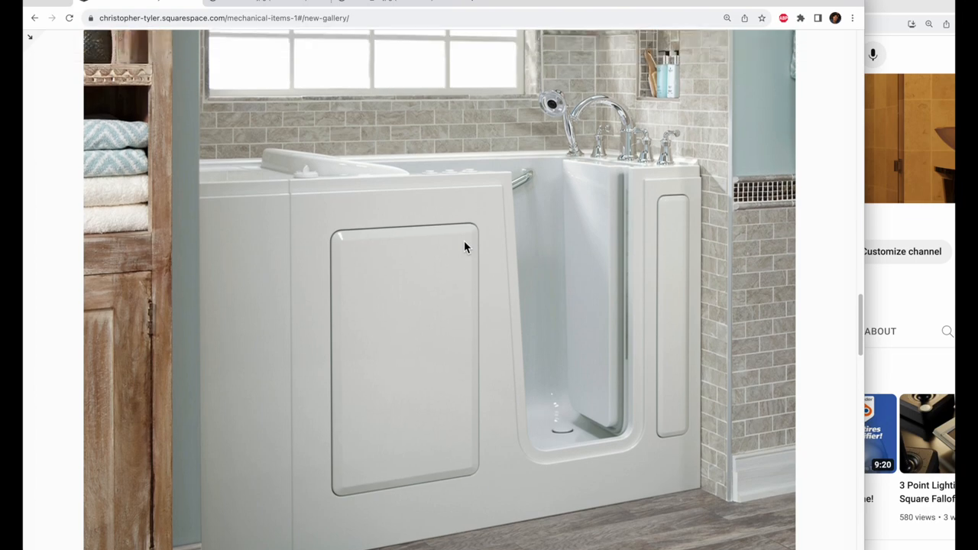
{"action": "scroll", "scroll_direction": "down", "scroll_amount": 3}
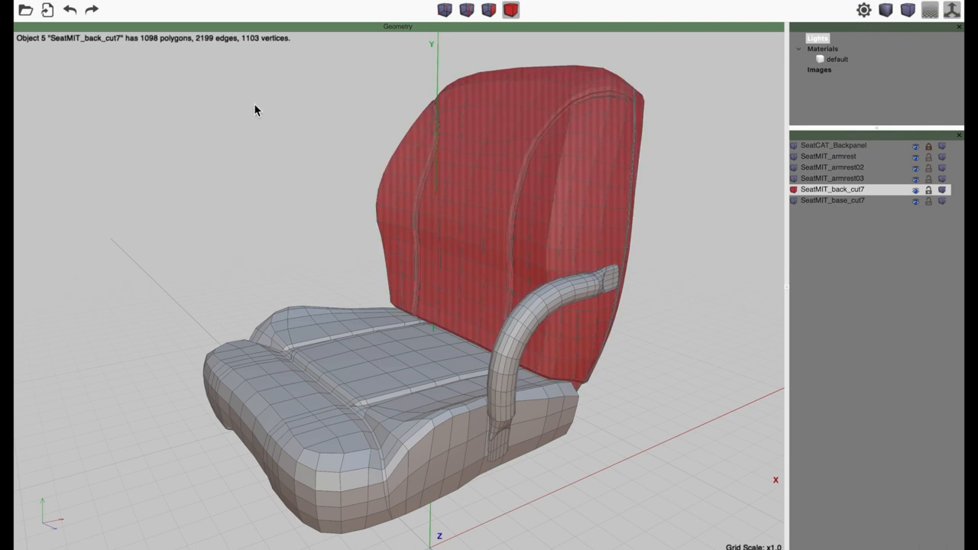
- Subdivide the seat's base cushion into a smoother 2944-polygon mesh via its object menu
{"action": "right_click", "coordinate": [257, 110]}
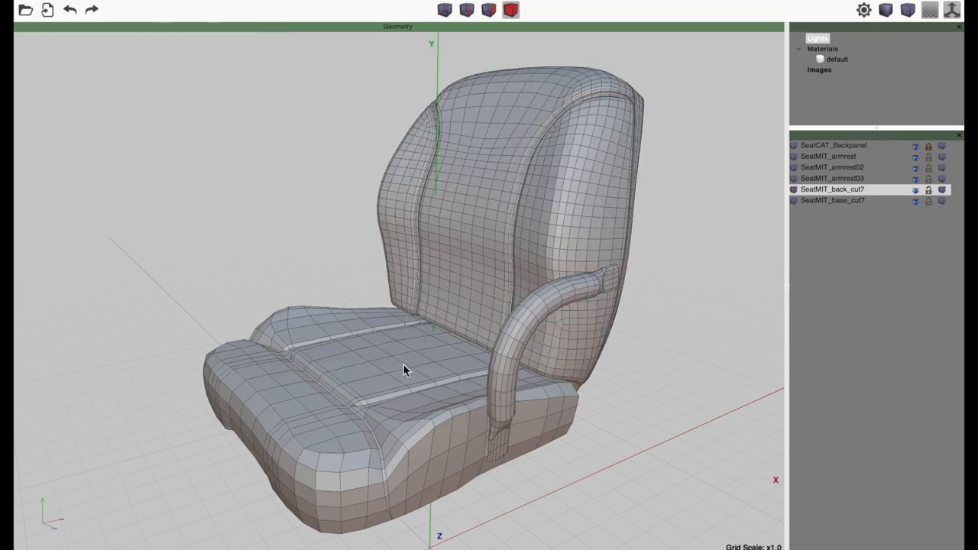
{"action": "right_click", "coordinate": [406, 369]}
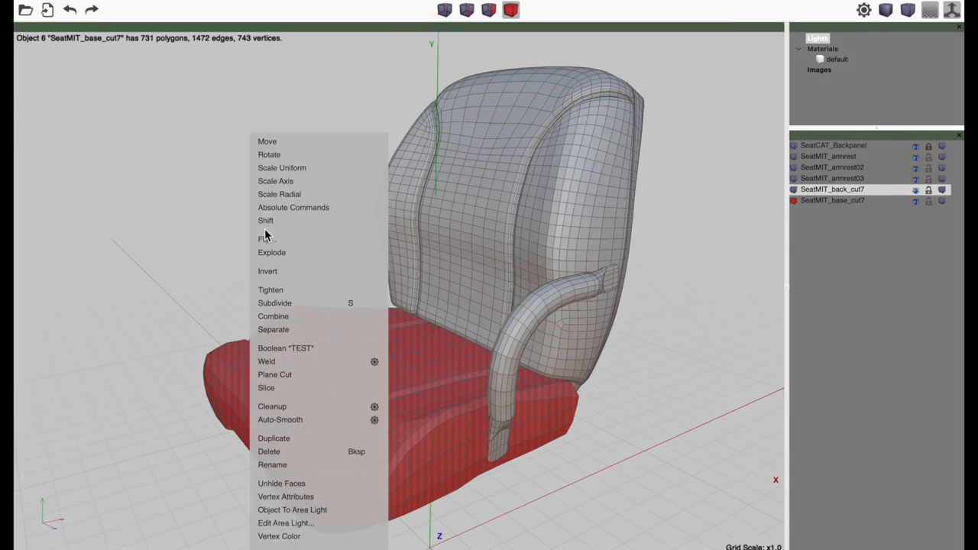
{"action": "left_click", "coordinate": [275, 303]}
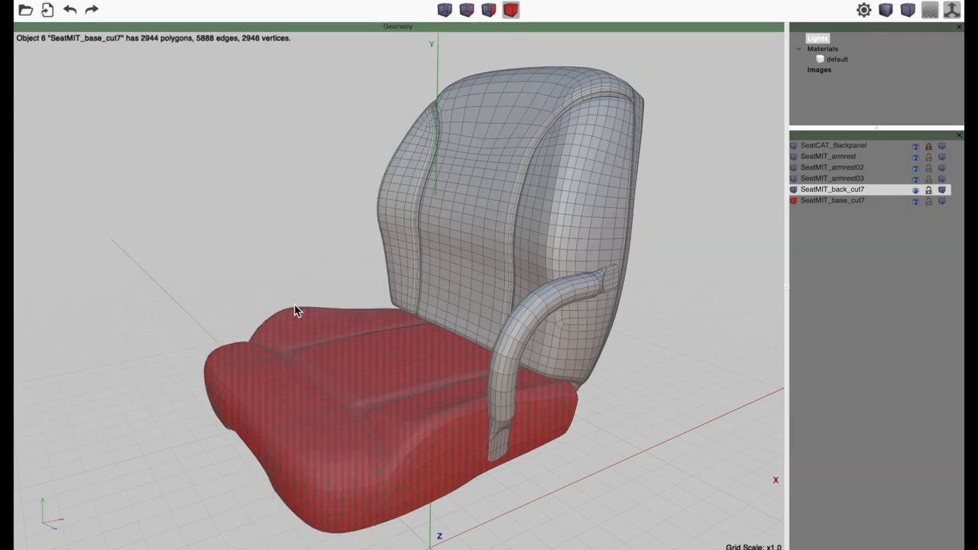
{"action": "mouse_move", "coordinate": [628, 330]}
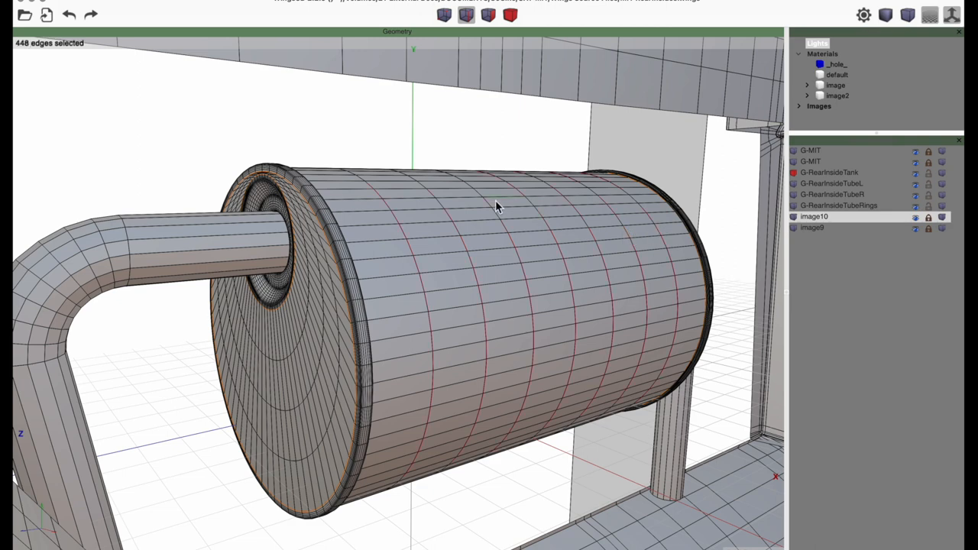
{"action": "right_click", "coordinate": [498, 206]}
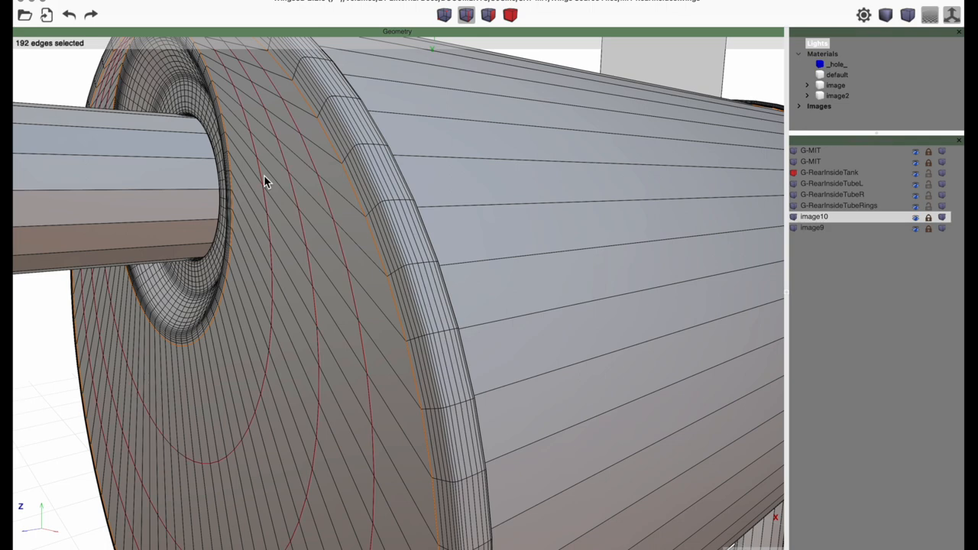
{"action": "right_click", "coordinate": [266, 180]}
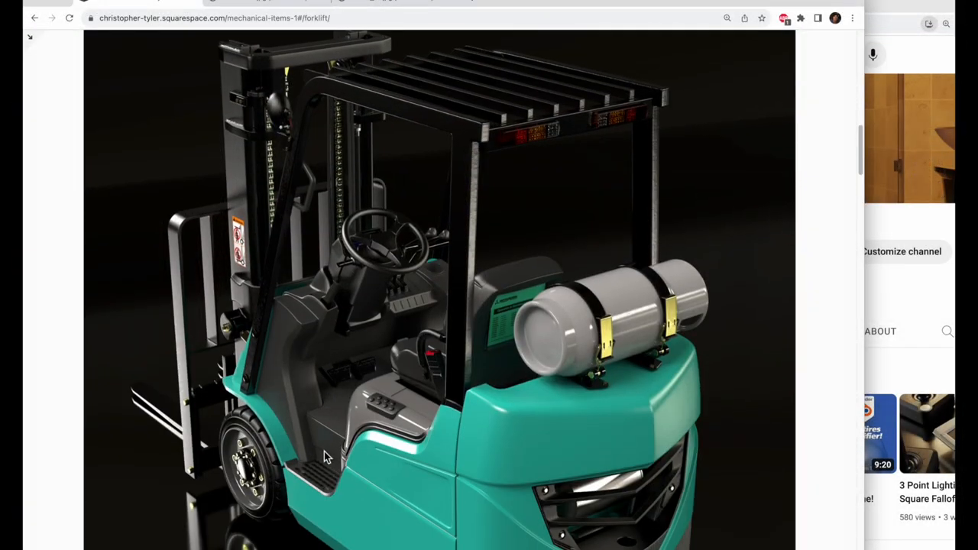
- View the teal forklift render at full size and scroll down to the black overhead-guard render
{"action": "left_click", "coordinate": [327, 459]}
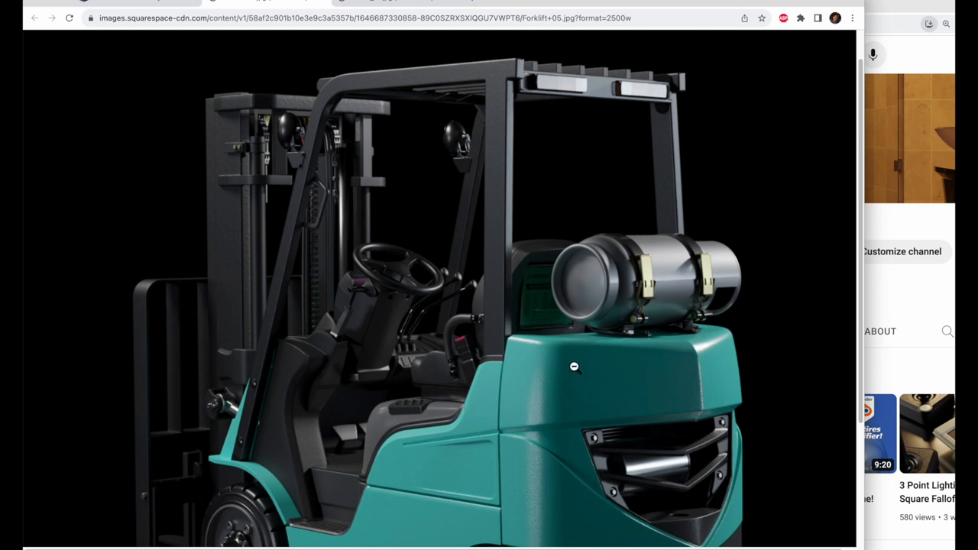
{"action": "mouse_move", "coordinate": [679, 169]}
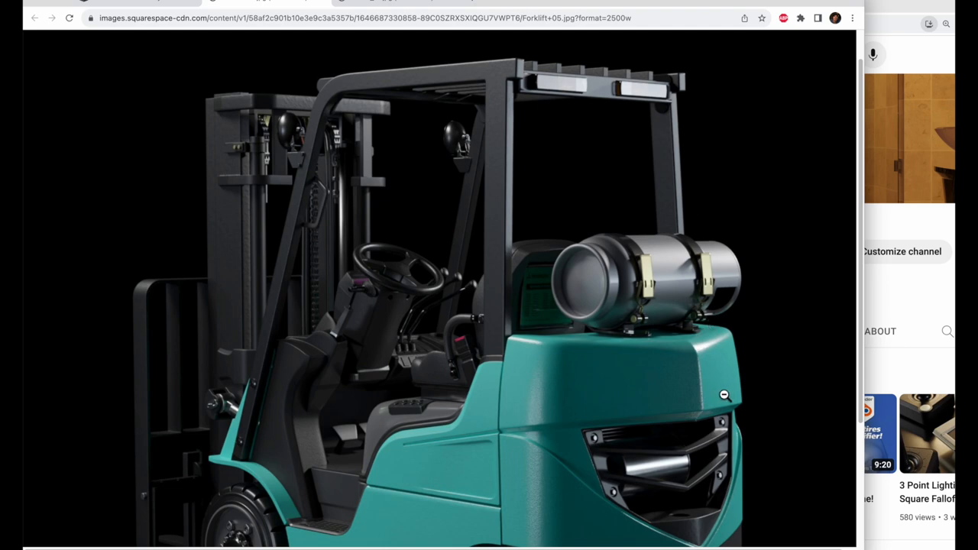
{"action": "scroll", "scroll_direction": "down", "scroll_amount": 3}
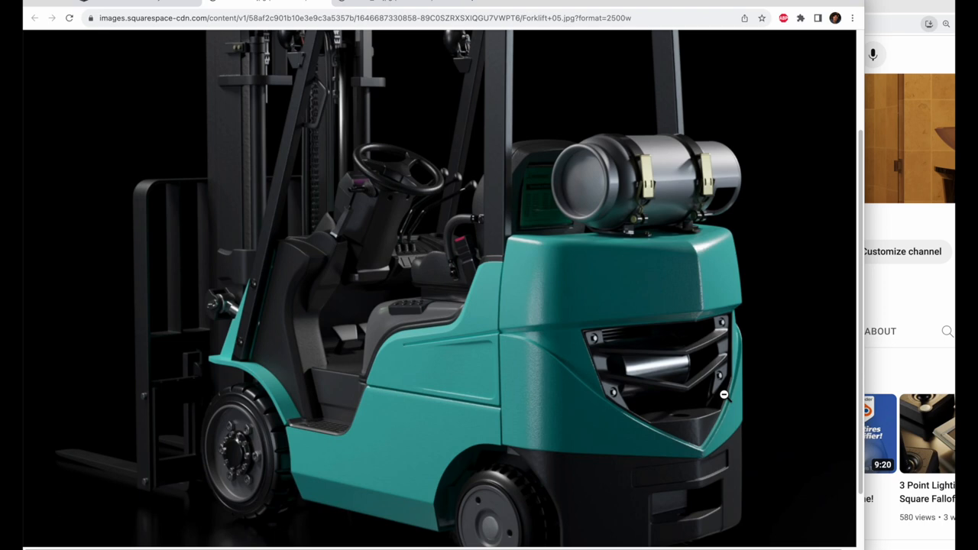
{"action": "mouse_move", "coordinate": [634, 366]}
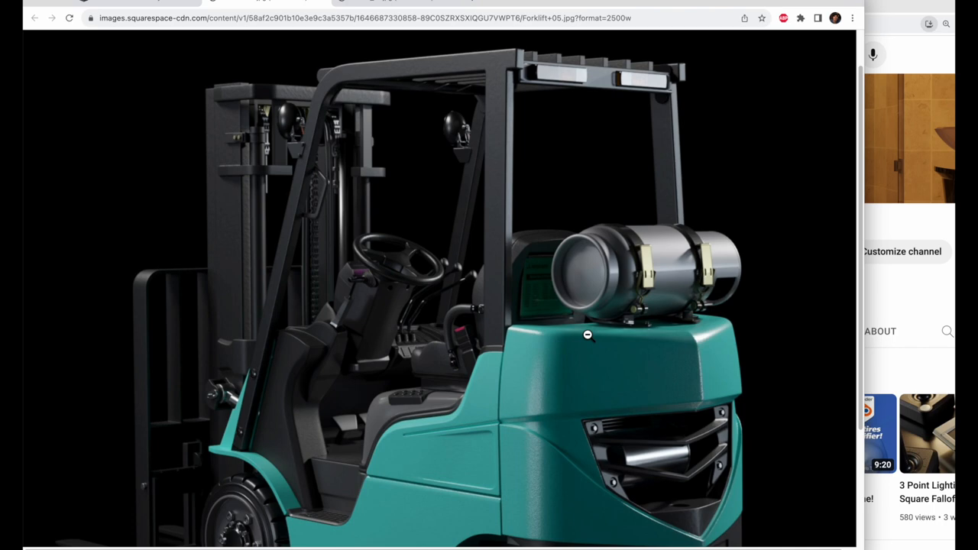
{"action": "scroll", "scroll_direction": "down", "scroll_amount": 3}
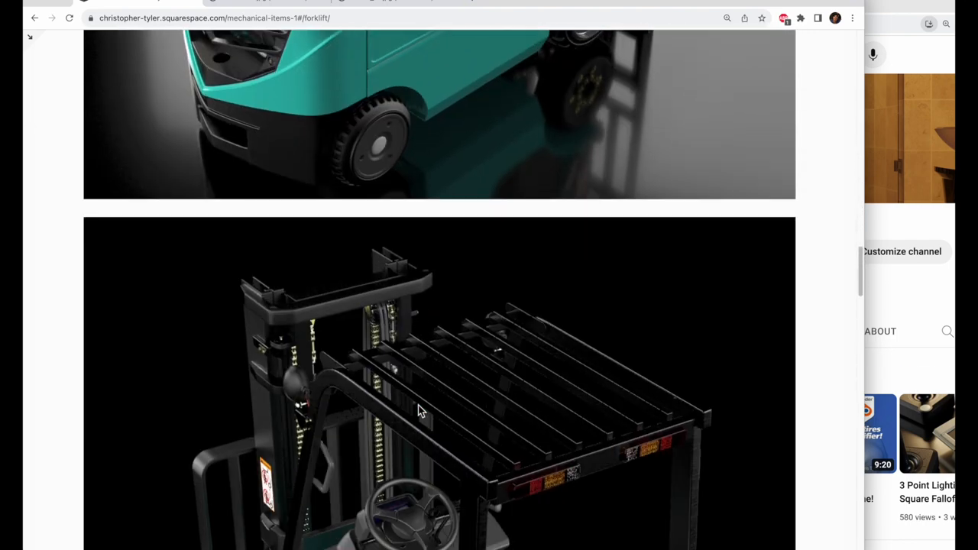
- Scroll down the forklift page past the overhead guard render to the teal pallet jack renders
{"action": "scroll", "scroll_direction": "down", "scroll_amount": 3}
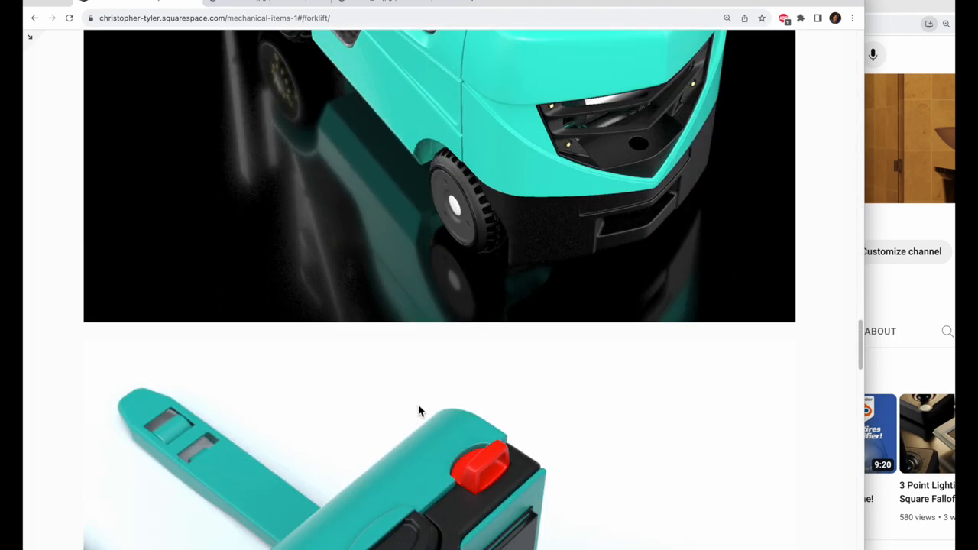
{"action": "scroll", "scroll_direction": "down", "scroll_amount": 3}
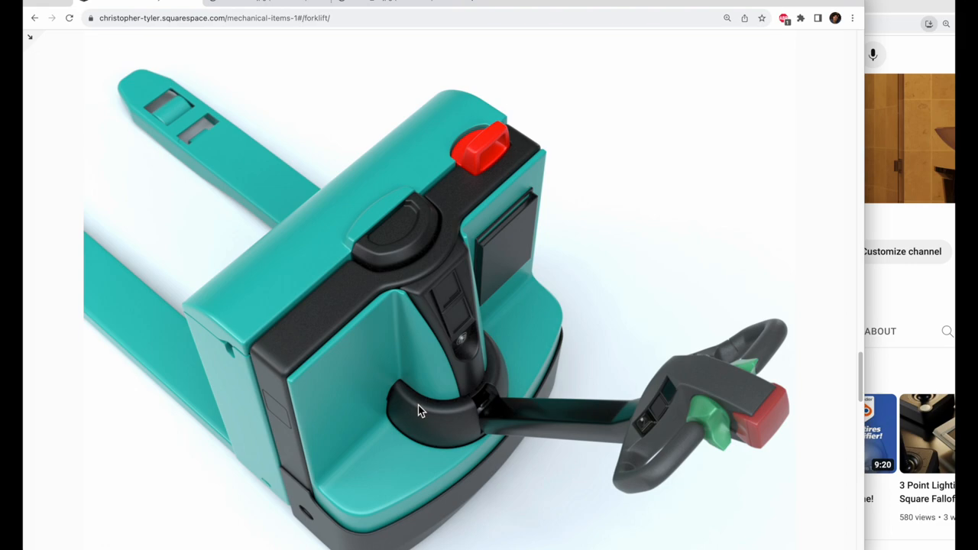
{"action": "scroll", "scroll_direction": "down", "scroll_amount": 3}
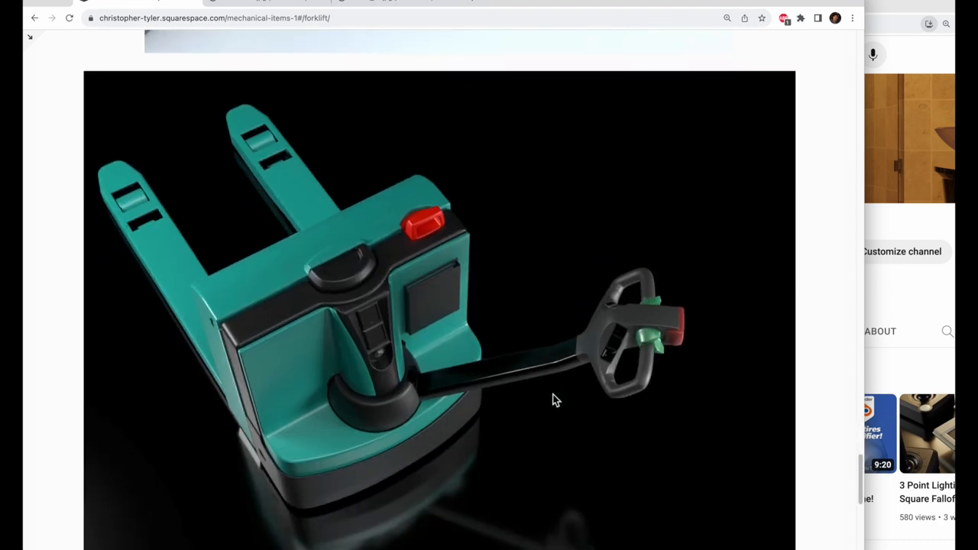
{"action": "scroll", "scroll_direction": "down", "scroll_amount": 3}
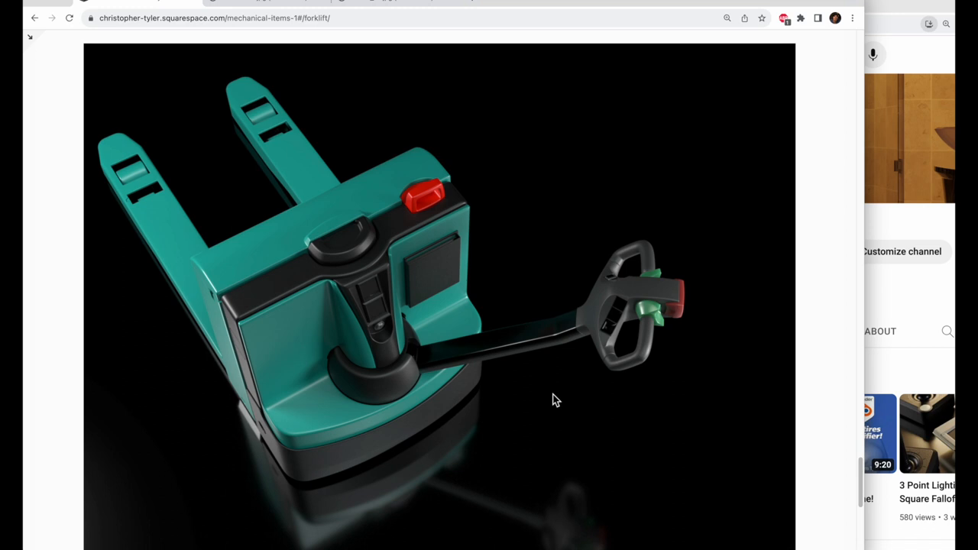
{"action": "scroll", "scroll_direction": "down", "scroll_amount": 3}
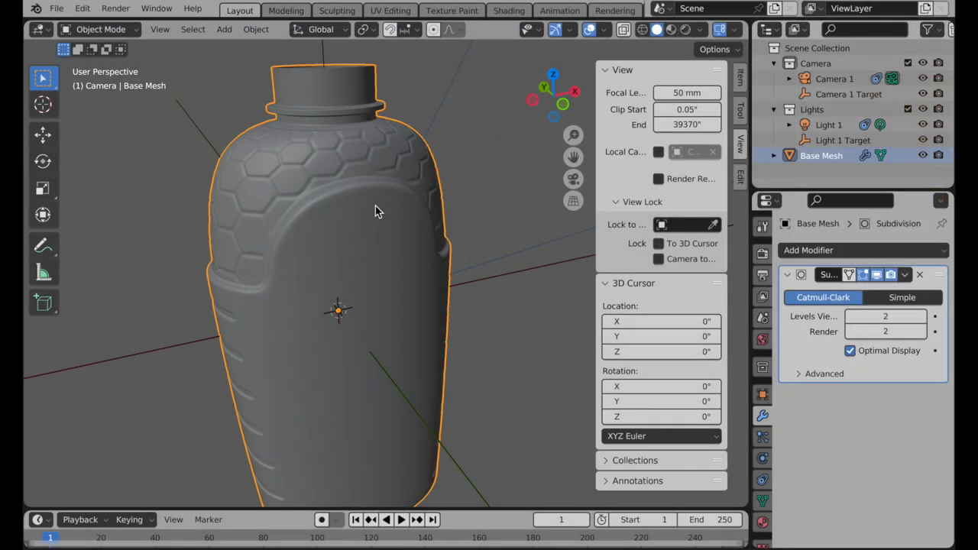
{"action": "left_click_drag", "start_coordinate": [374, 211], "coordinate": [569, 233]}
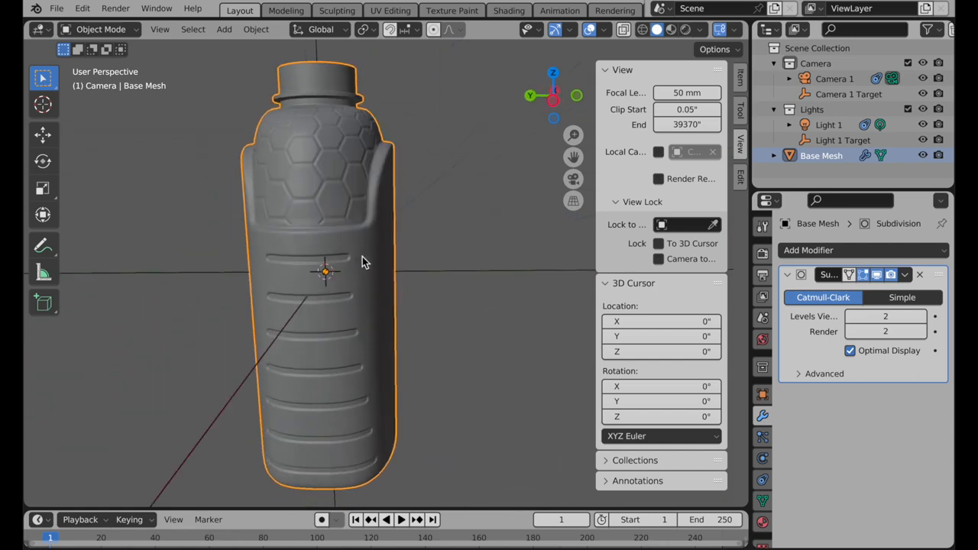
{"action": "left_click_drag", "start_coordinate": [364, 260], "coordinate": [512, 288]}
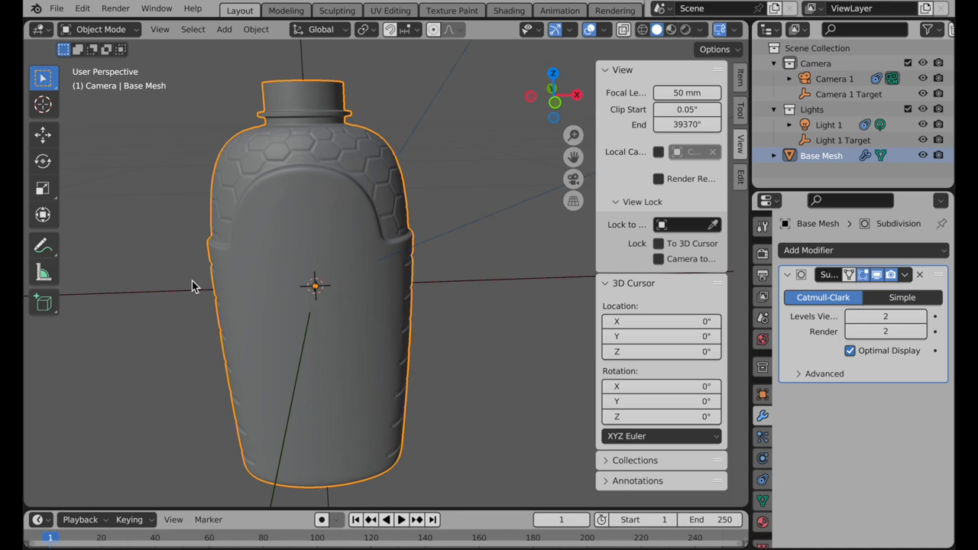
{"action": "mouse_move", "coordinate": [210, 233]}
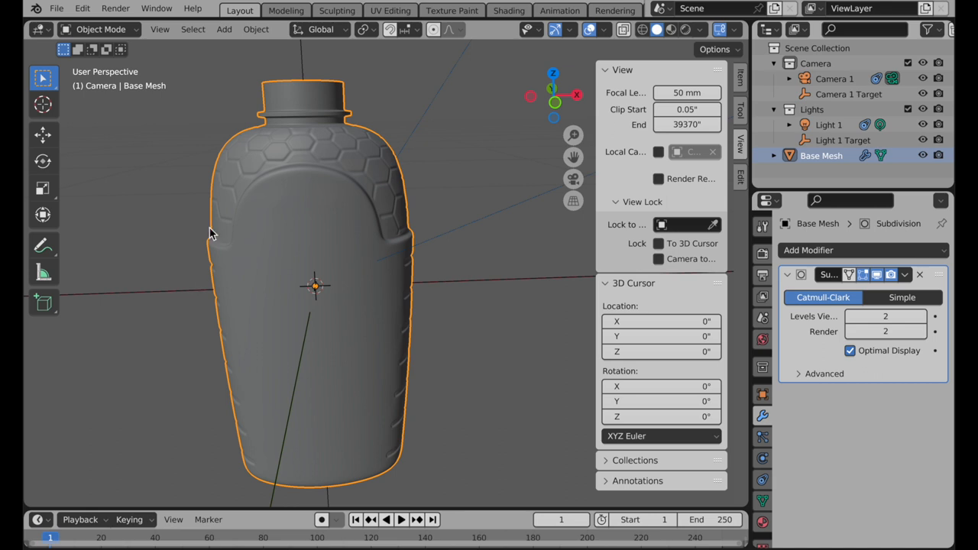
{"action": "mouse_move", "coordinate": [298, 213]}
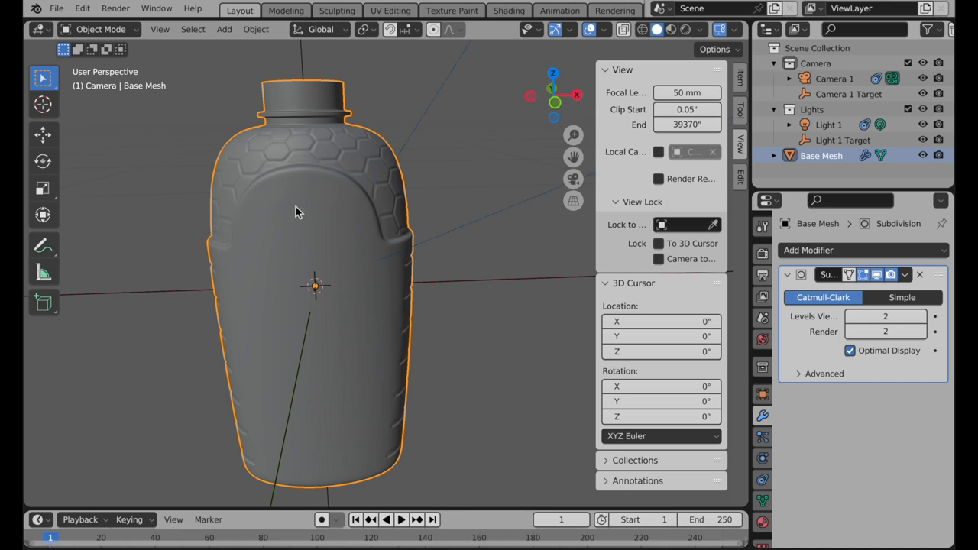
{"action": "left_click_drag", "start_coordinate": [298, 214], "coordinate": [245, 267]}
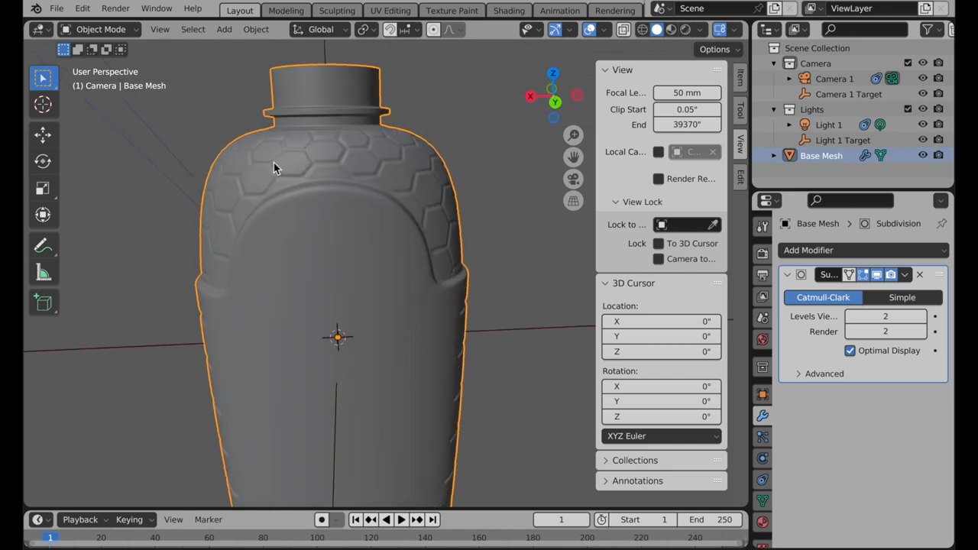
{"action": "mouse_move", "coordinate": [373, 147]}
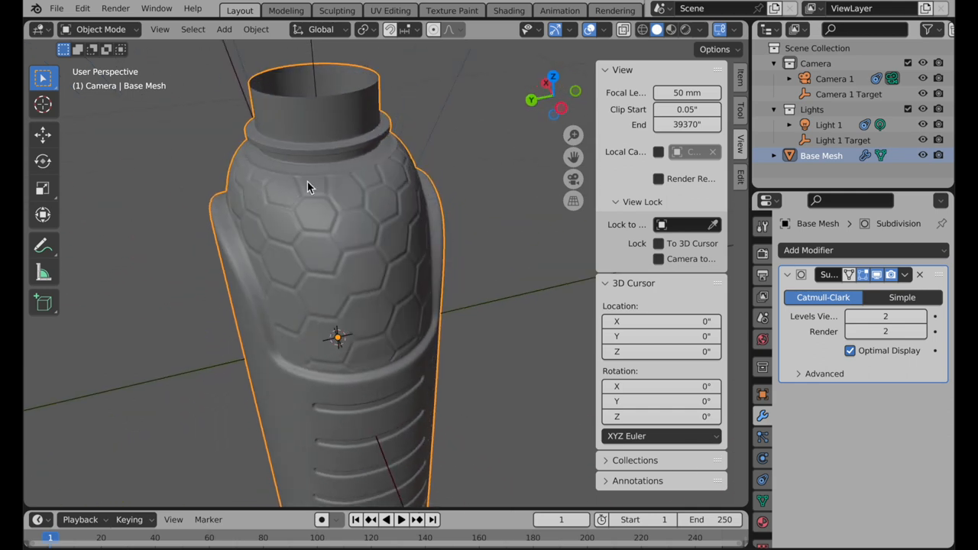
{"action": "mouse_move", "coordinate": [392, 180]}
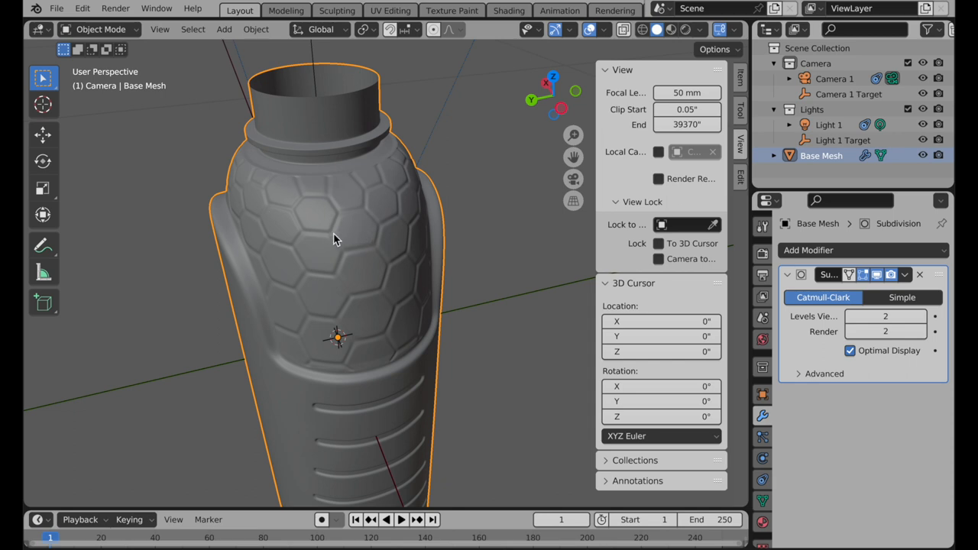
{"action": "mouse_move", "coordinate": [382, 289]}
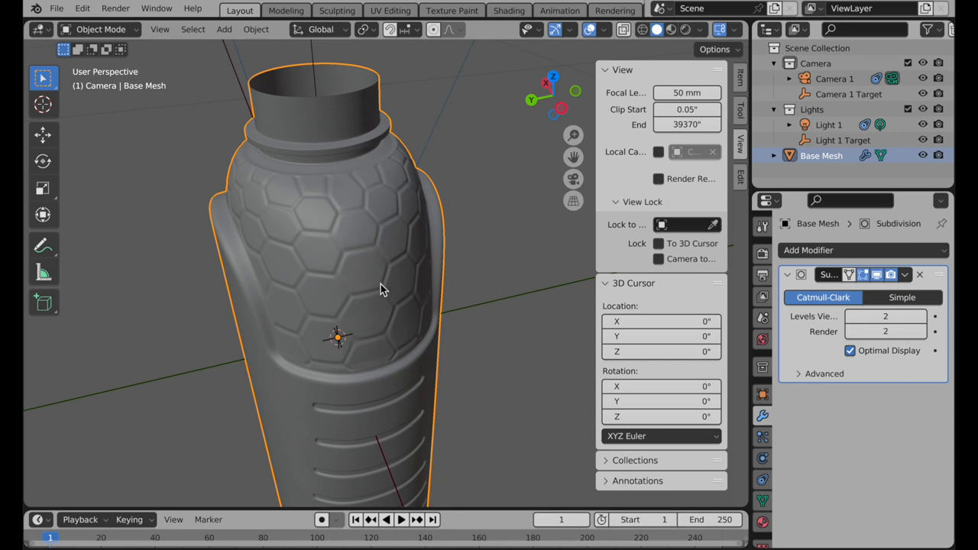
{"action": "mouse_move", "coordinate": [345, 310]}
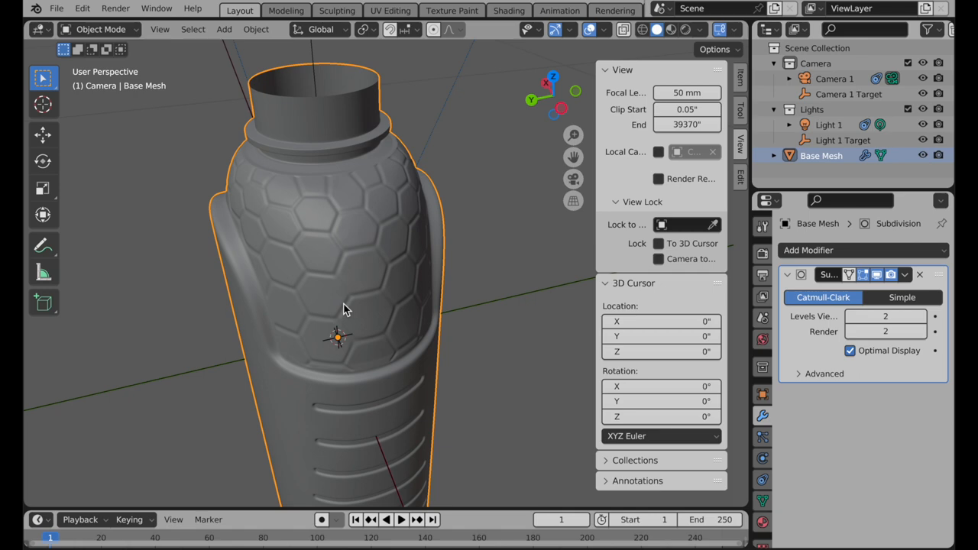